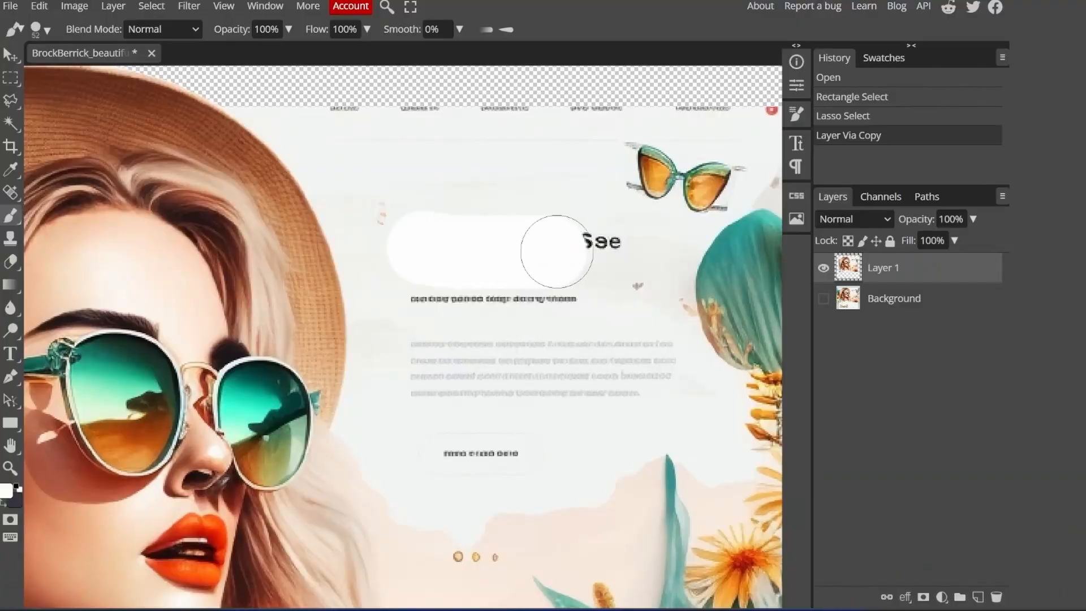
Paint white over the hero heading text on Layer 1 with the Brush.
drag(558, 251, 566, 394)
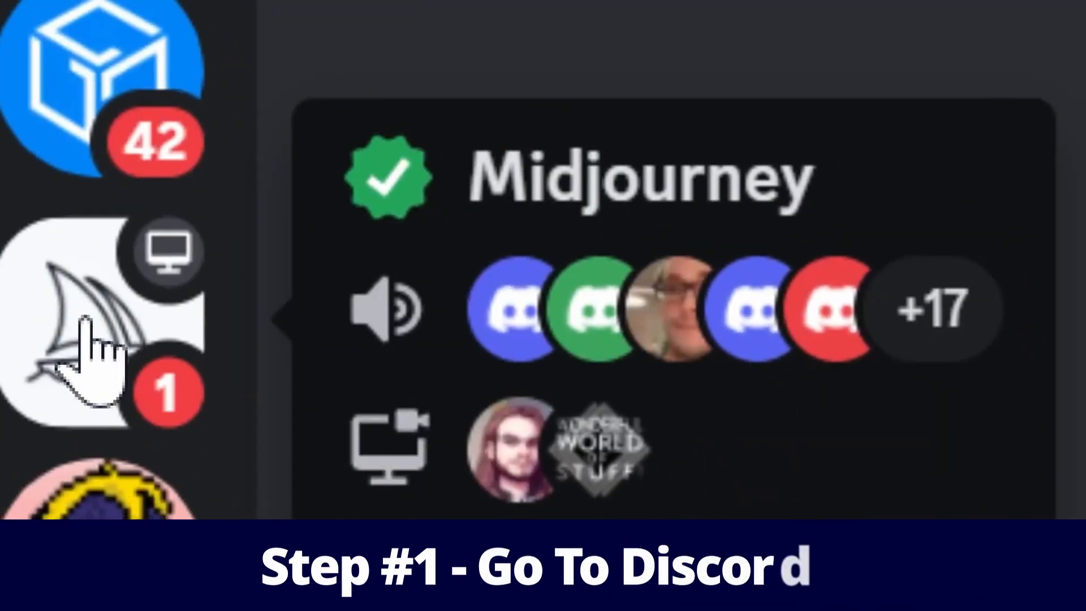
Submit a Midjourney /imagine prompt: beautiful website selling sunglasses summer vibes, ux, ui, --v 4.
click(104, 312)
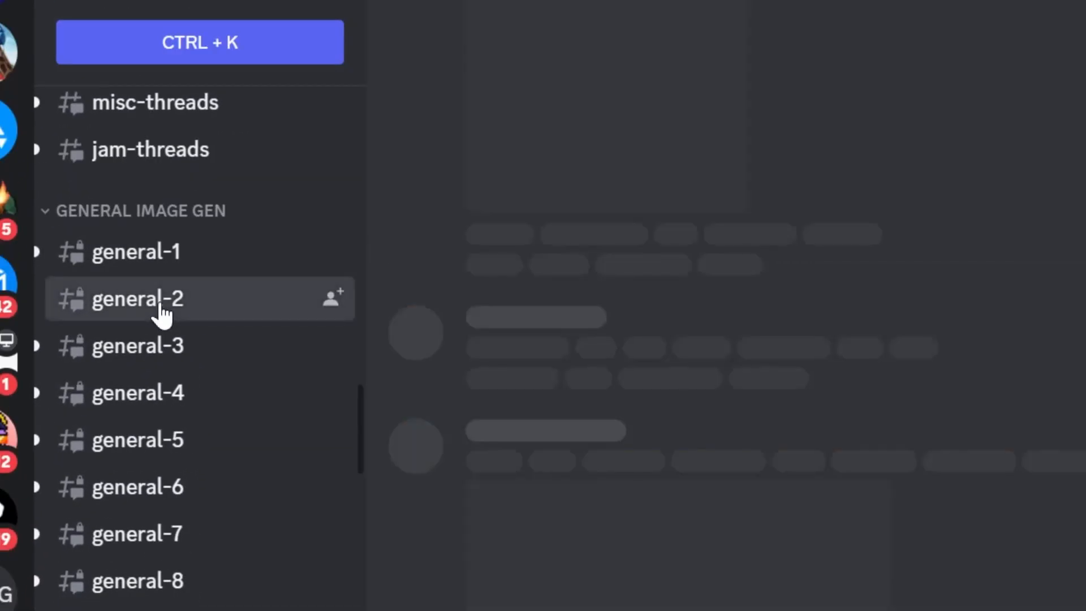
text(/)
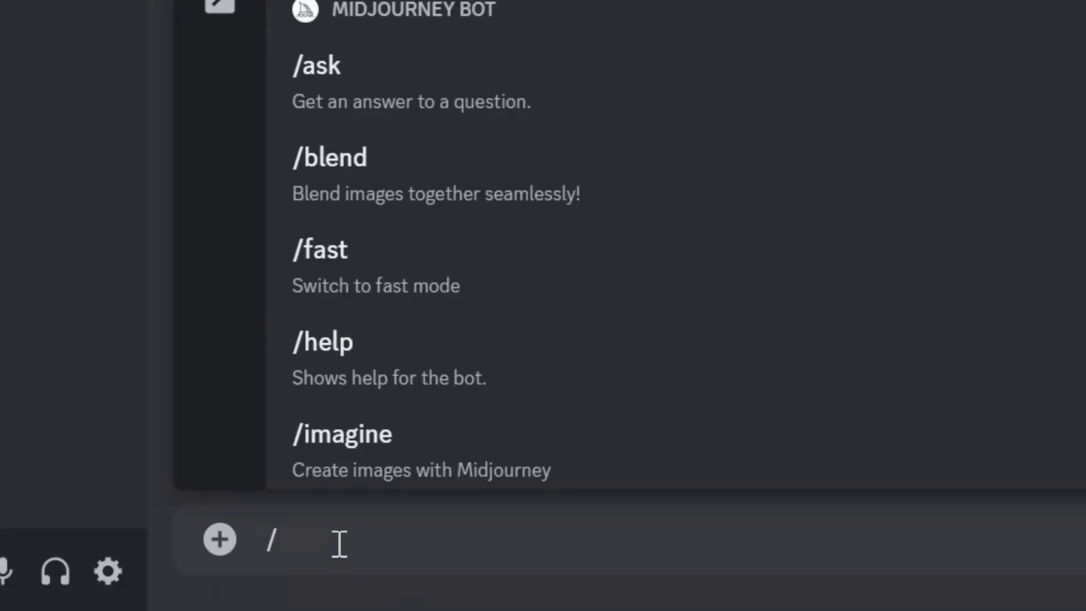
text(imag)
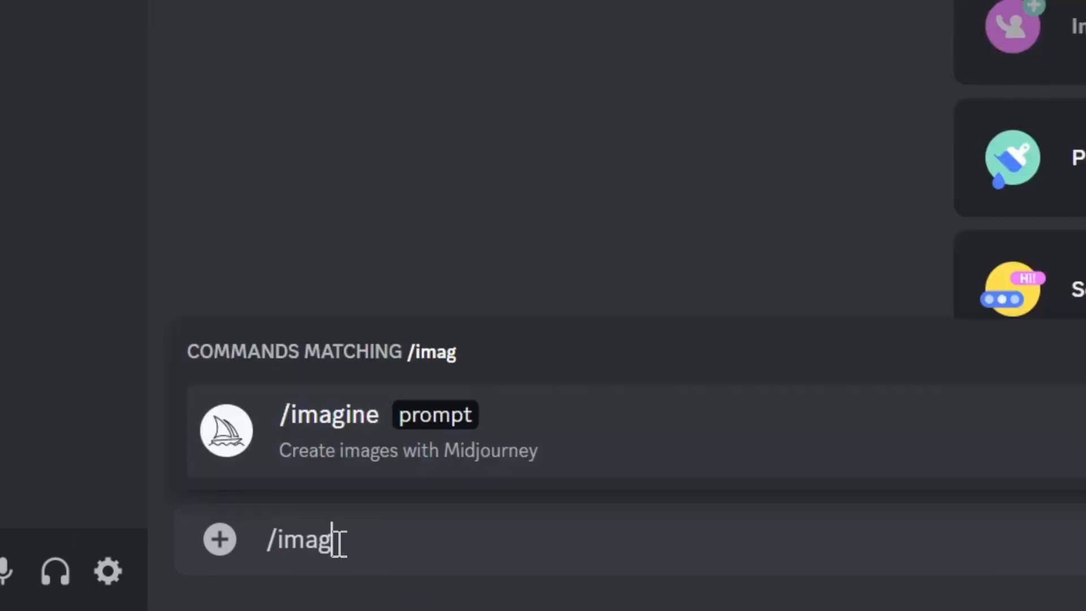
text(beautiful website selling sunglasses summer vibes)
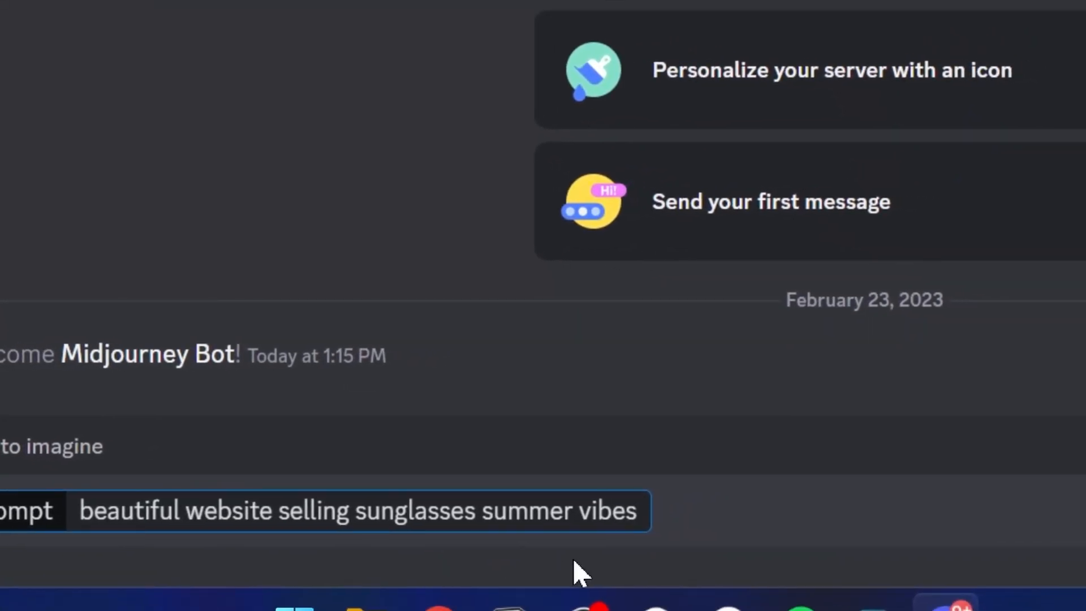
text(, ux, ui, website desi)
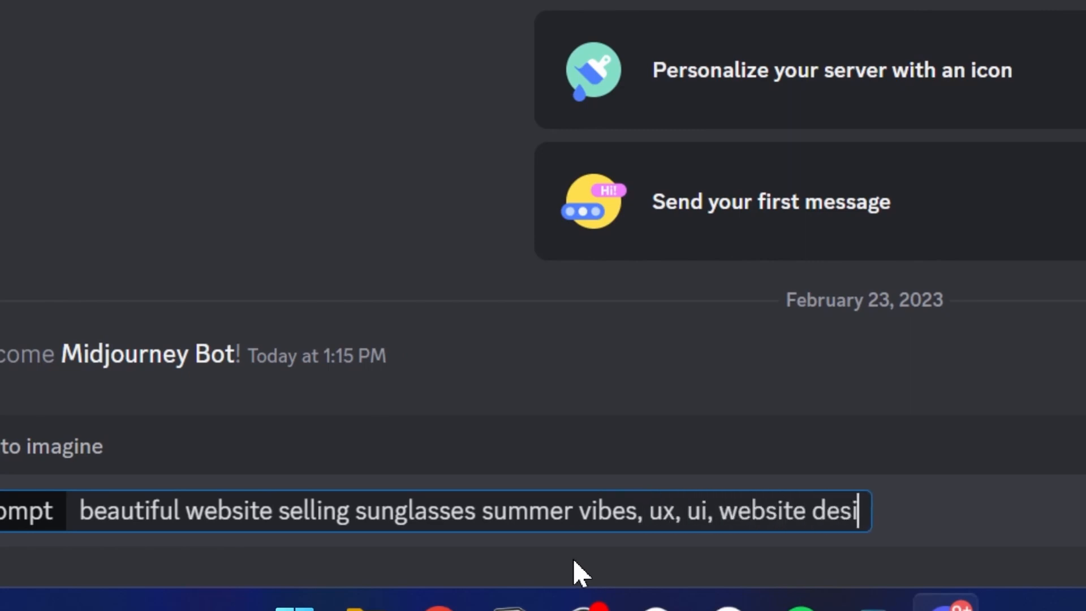
text(gn --v)
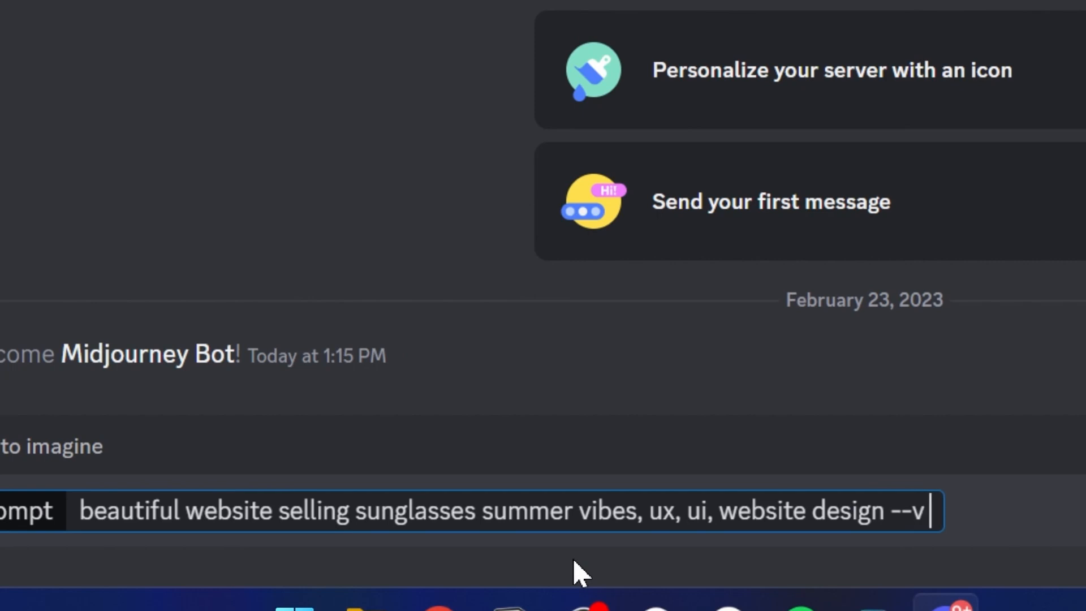
text(4)
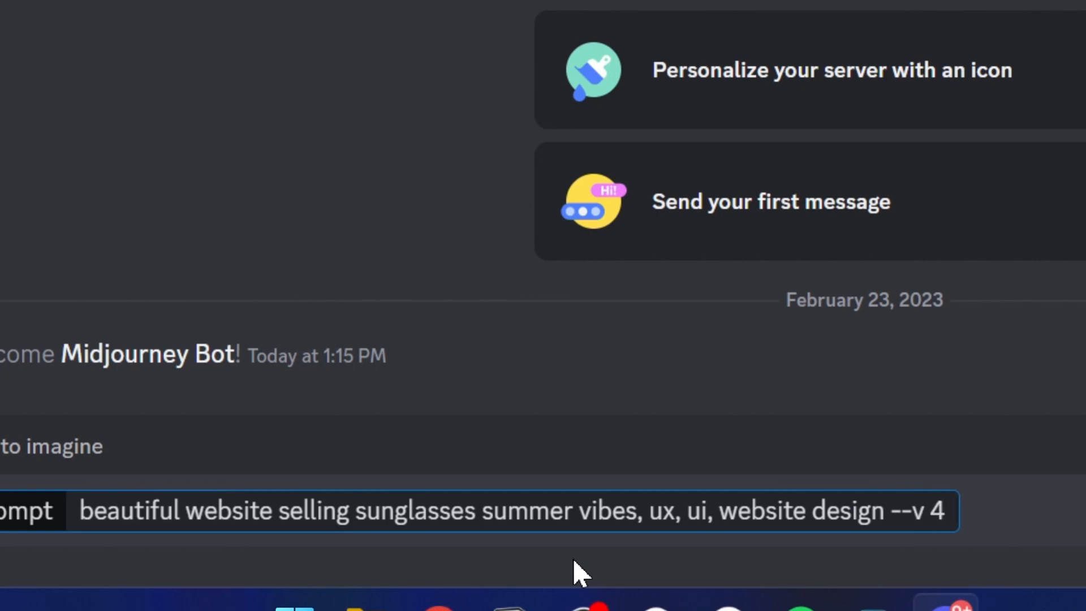
key(enter)
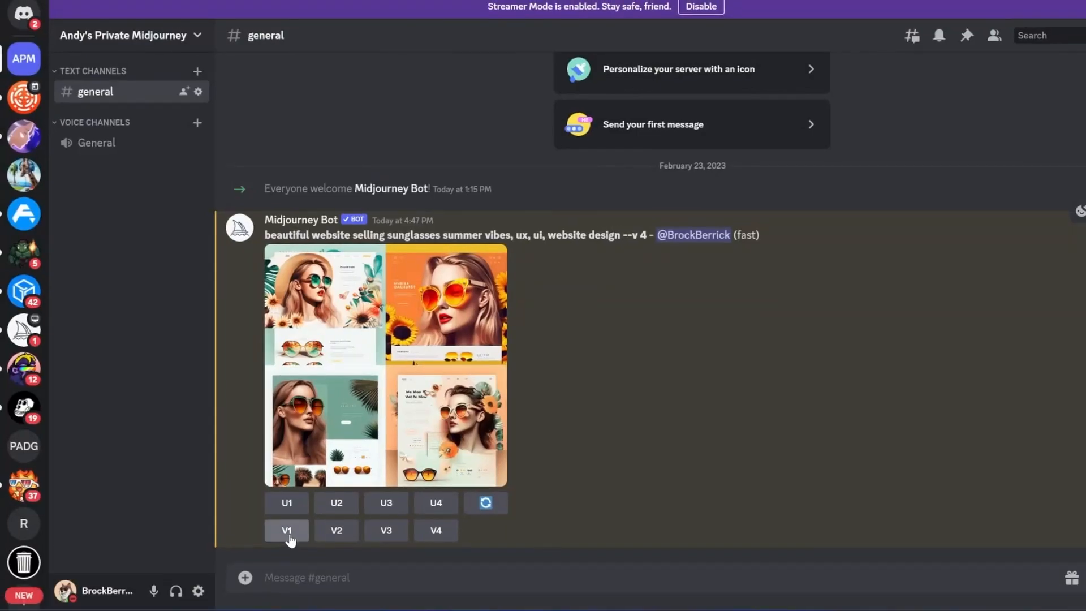
Request V1 variations of the first design and confirm the Remix Prompt dialog.
click(286, 531)
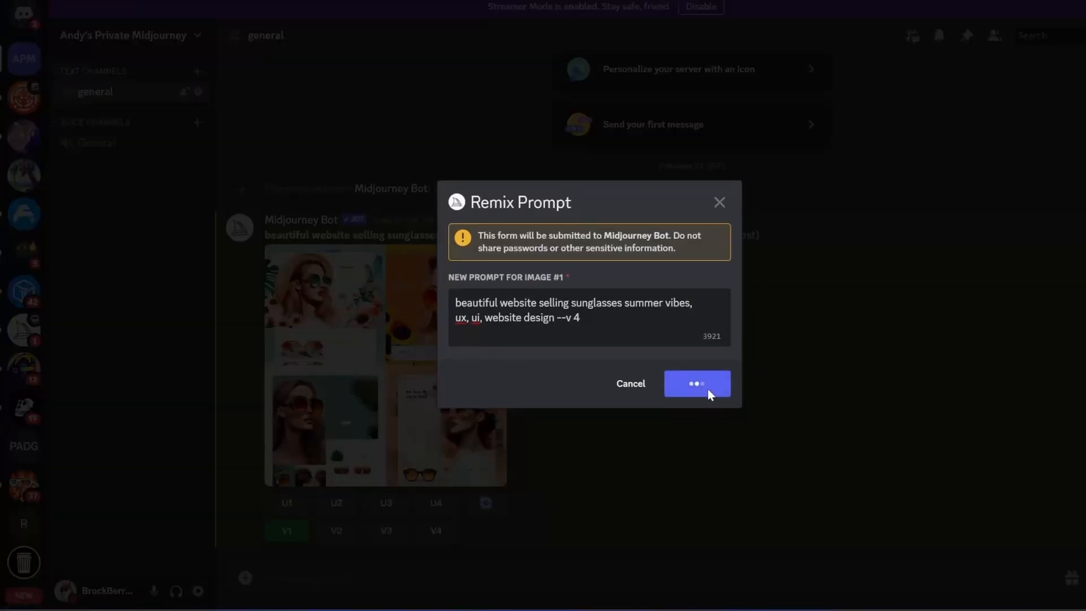
click(697, 384)
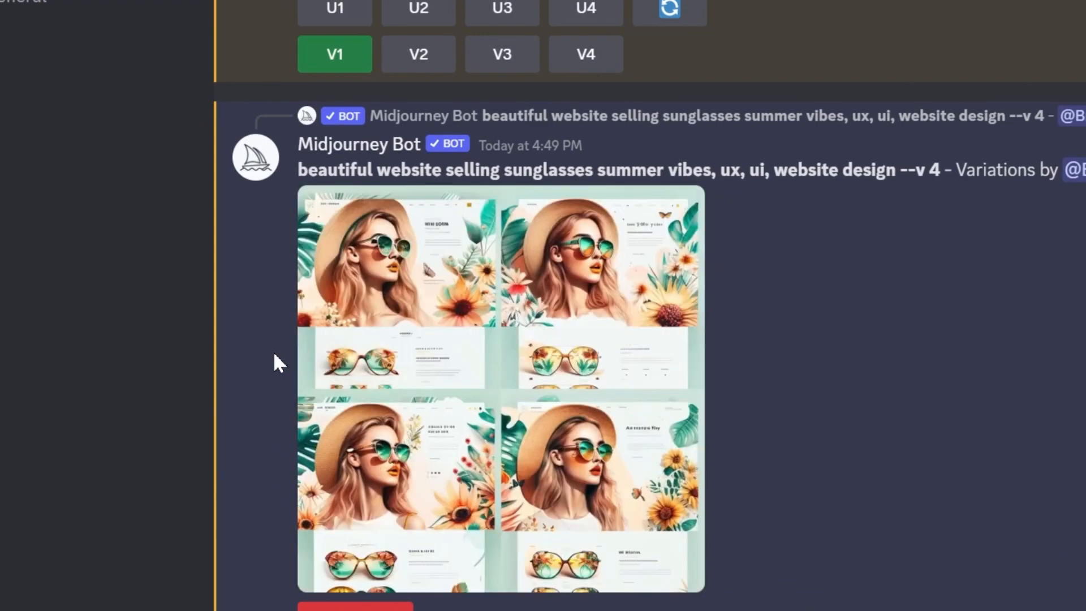
scroll(down, 3)
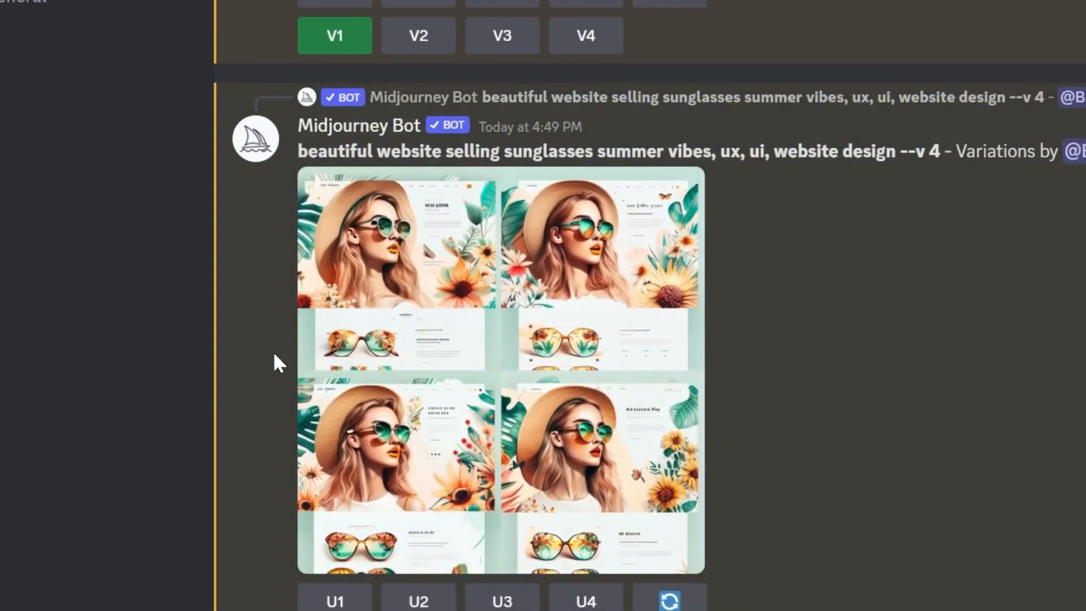
scroll(down, 3)
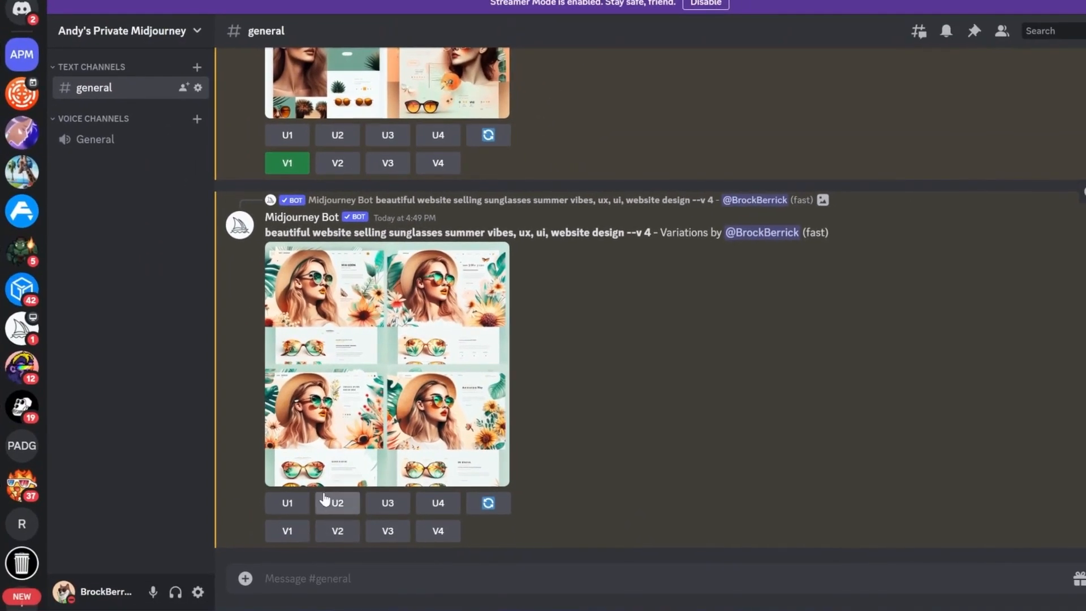
Upscale the second variation (U2) and view the full-size image in the browser.
click(338, 503)
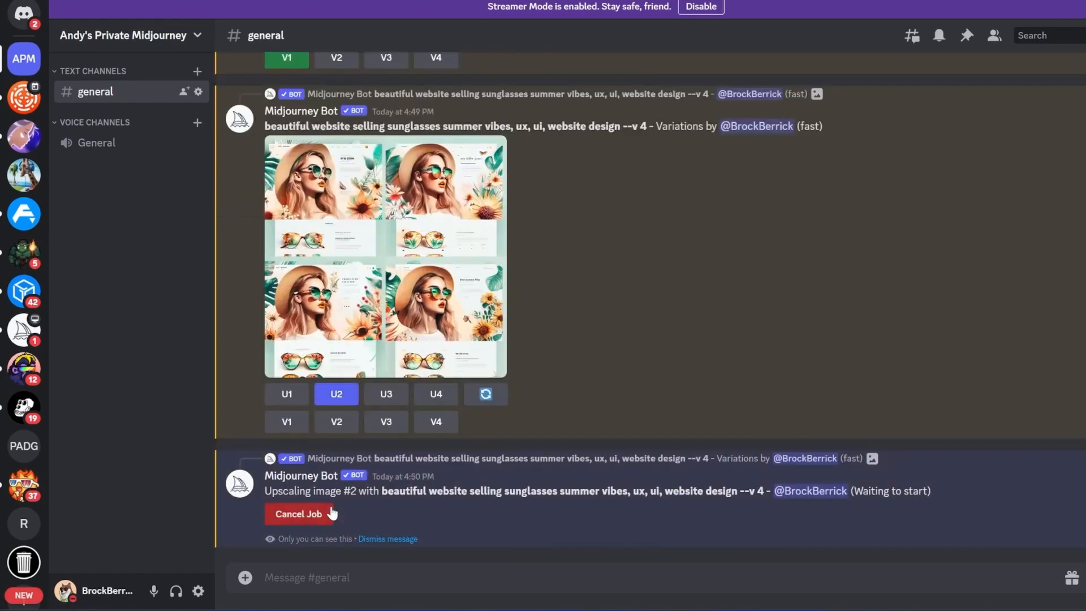
mouse_move(342, 505)
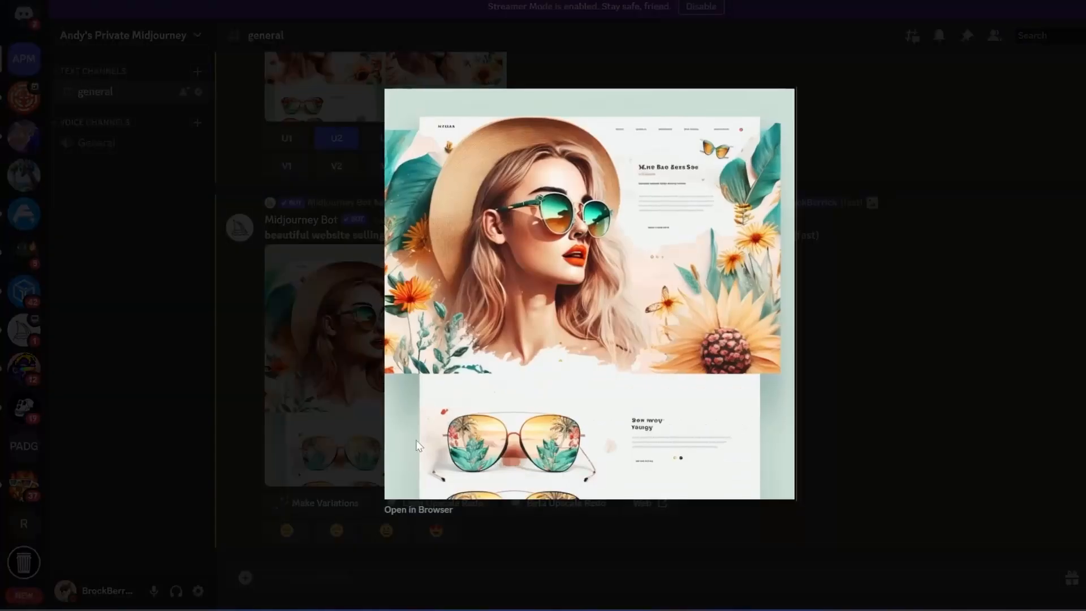
click(418, 509)
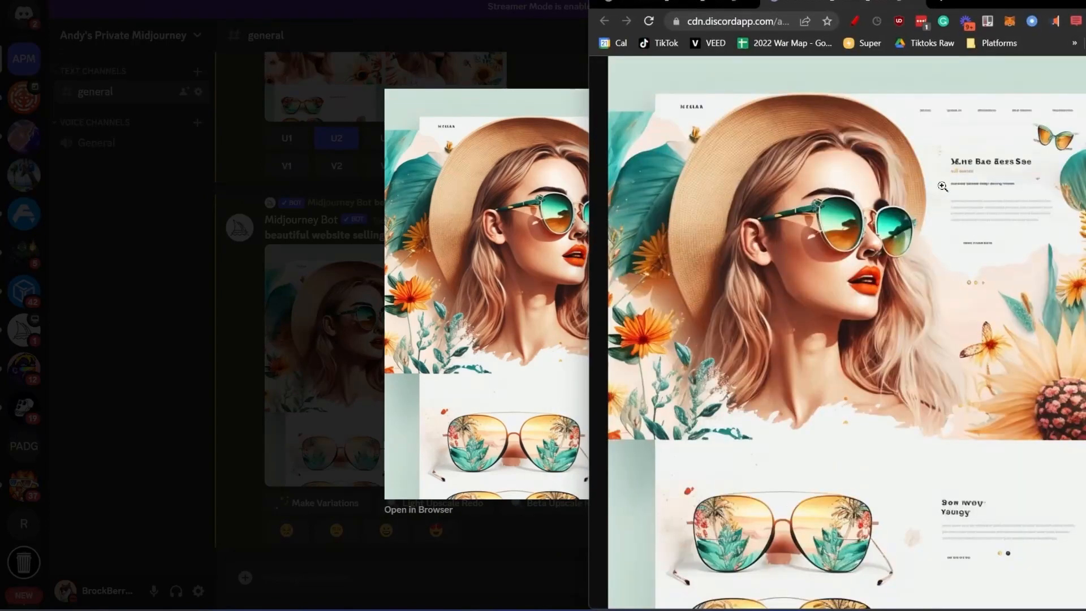
right_click(942, 186)
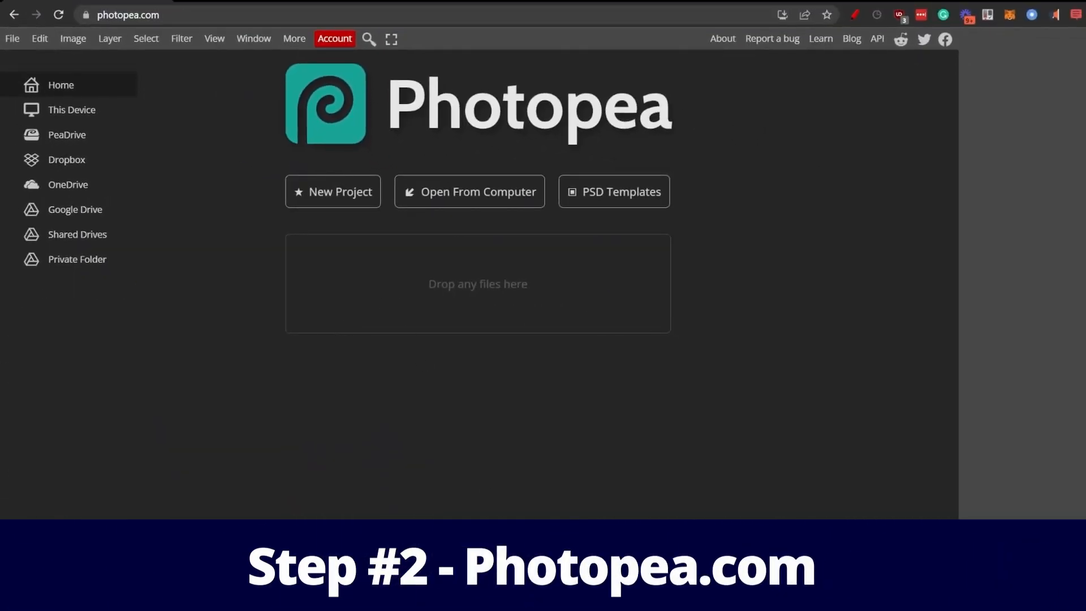
Load the website image, rectangle-select its hero section and copy it via Layer Via Copy.
click(468, 191)
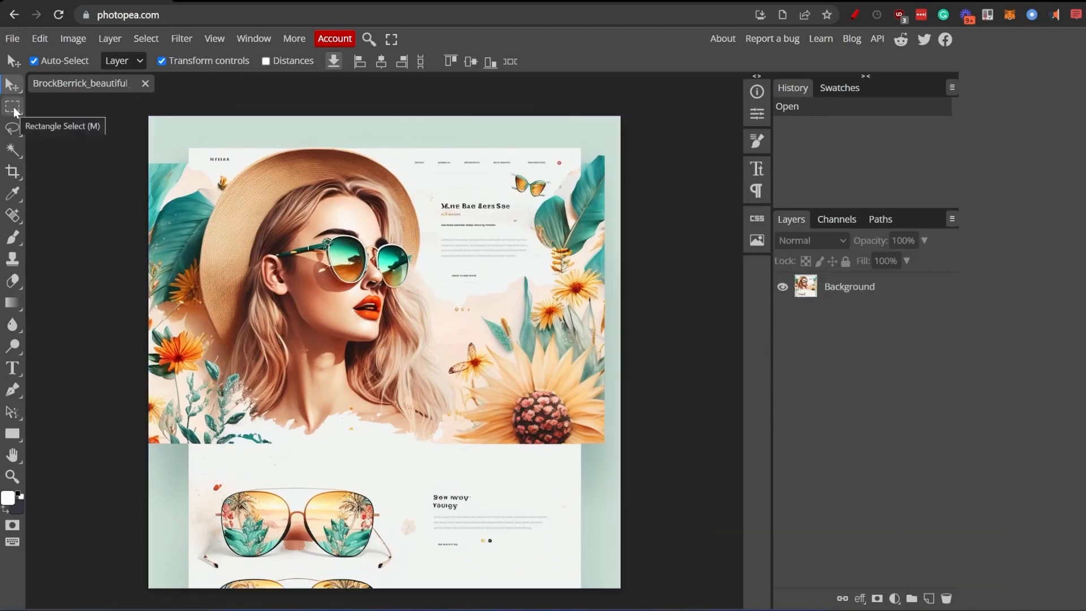
click(13, 106)
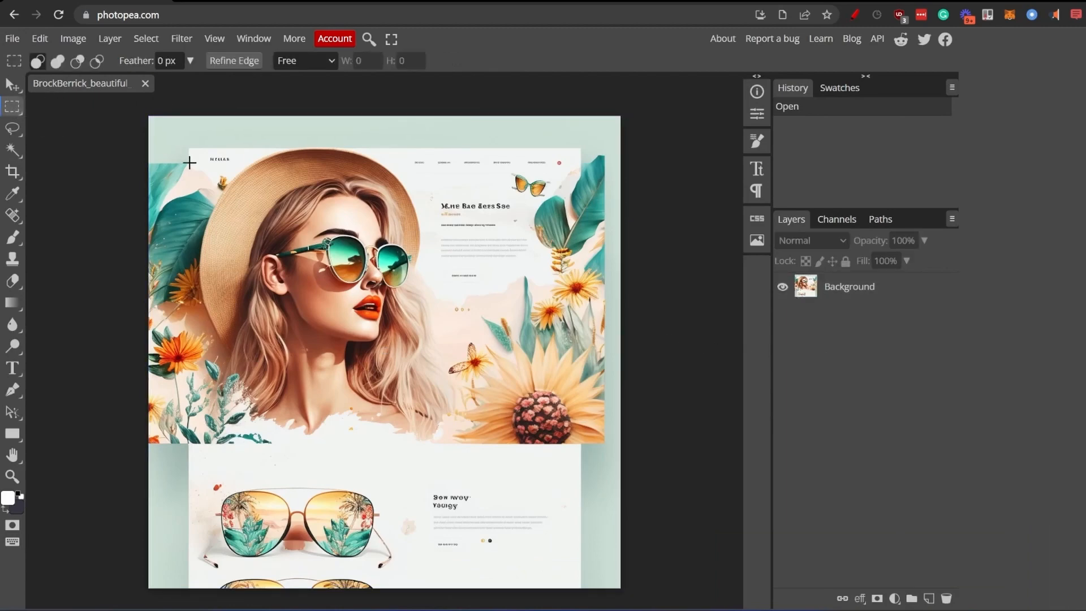
drag(189, 163, 554, 359)
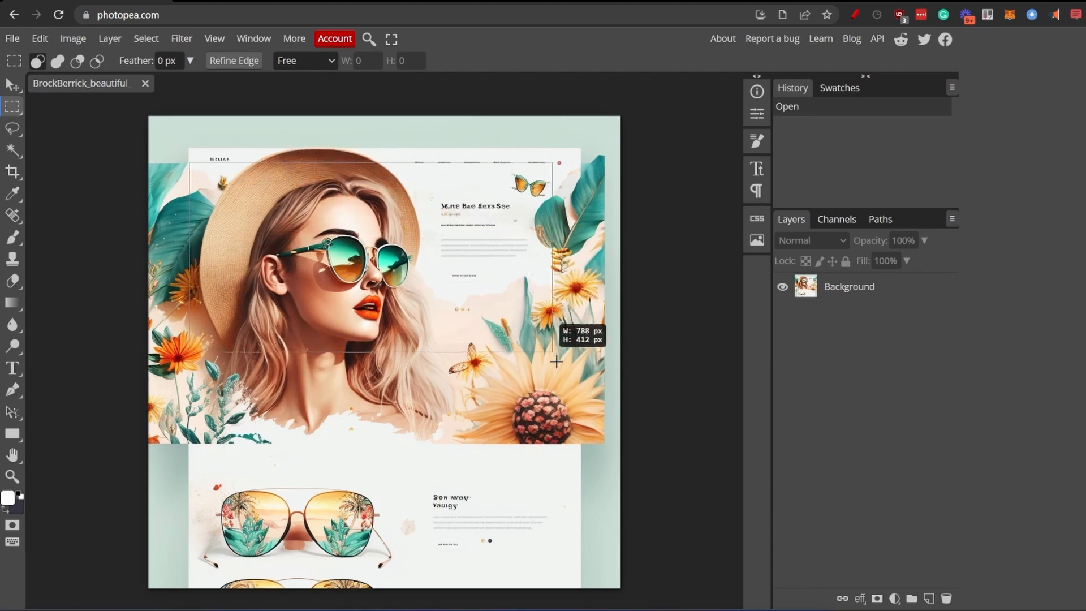
drag(557, 361, 580, 451)
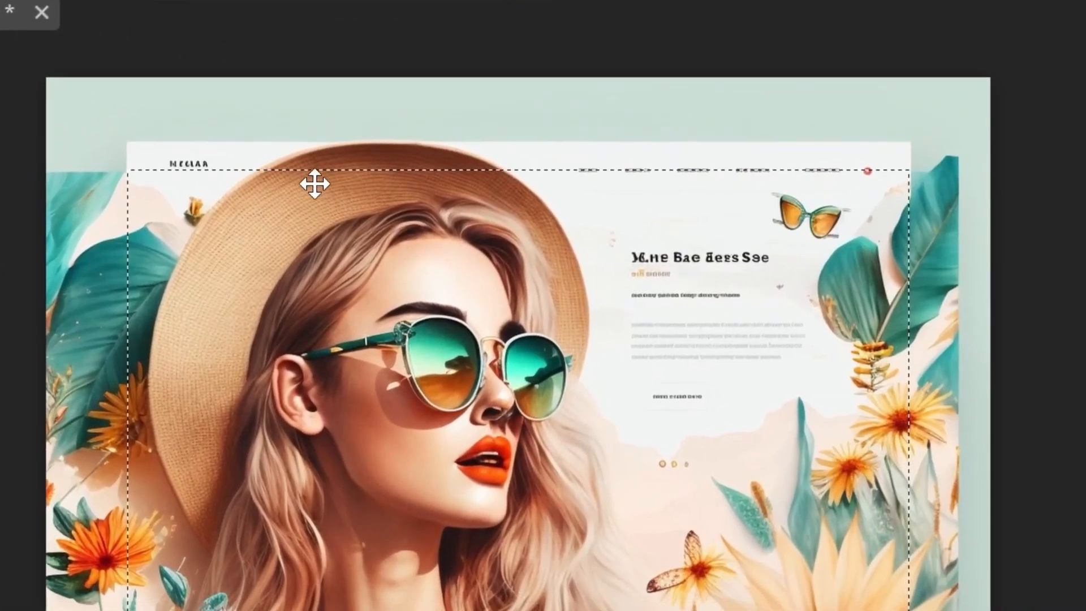
click(20, 123)
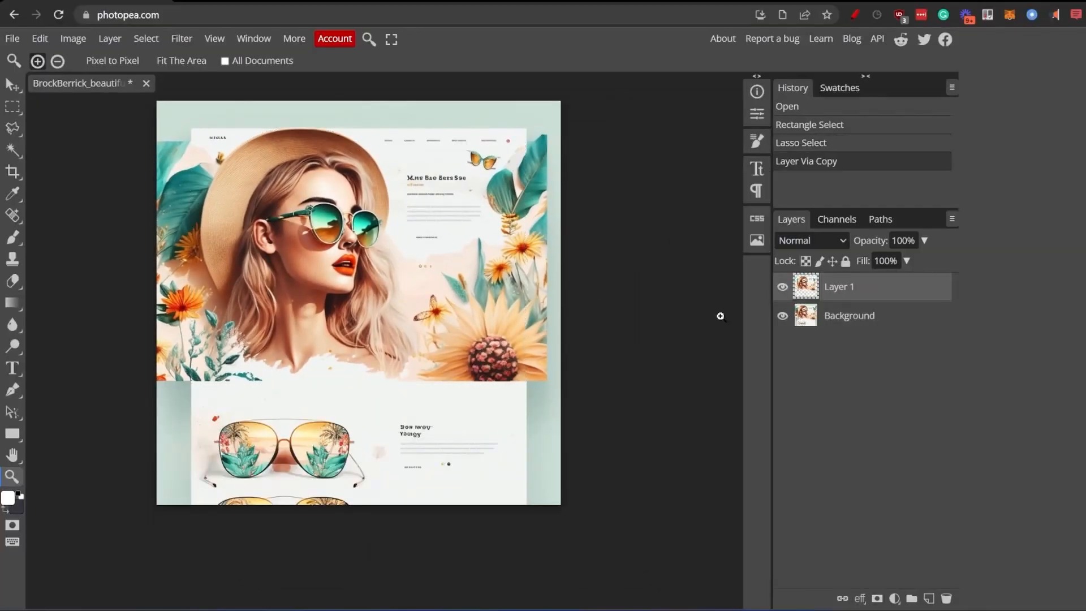
Hide the Background layer and brush white over the hero heading and paragraph text.
click(782, 315)
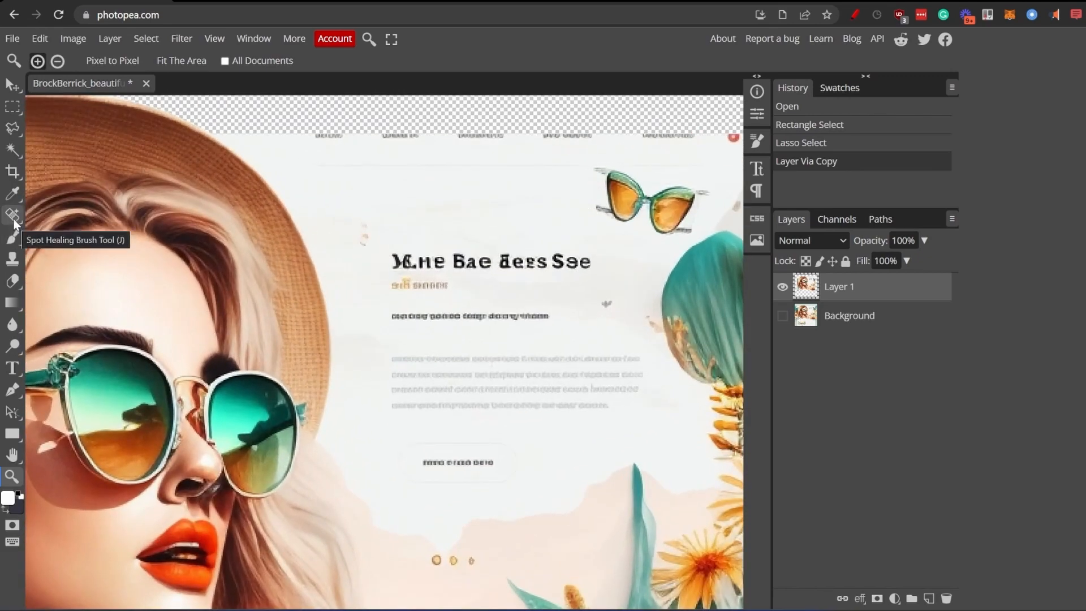
click(13, 215)
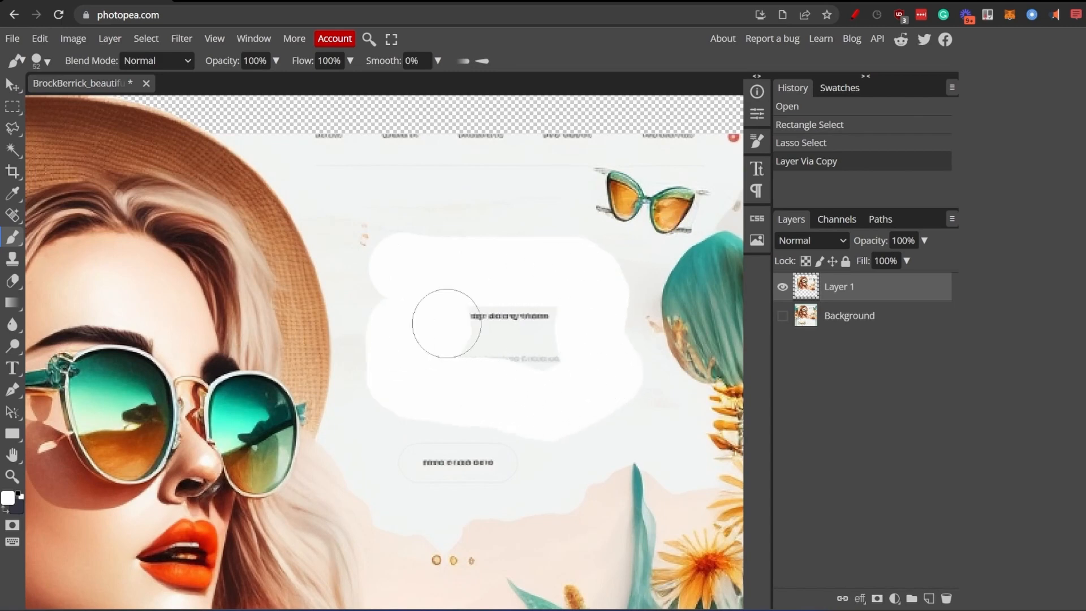
drag(446, 323, 405, 315)
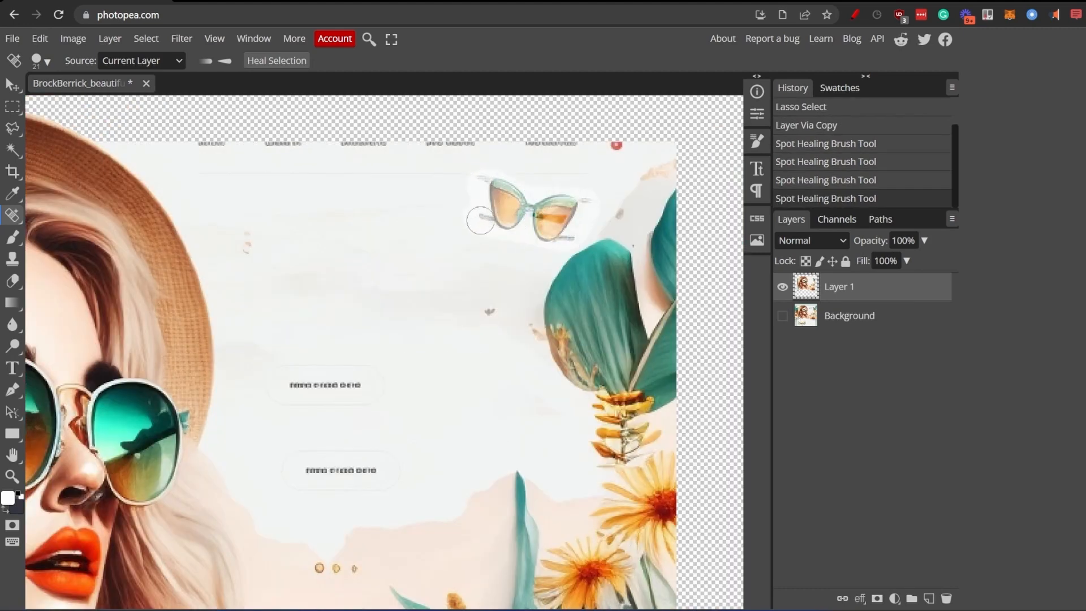
Spot-heal away the small sunglasses graphic, button label and mouth-area blemish on Layer 1.
click(541, 212)
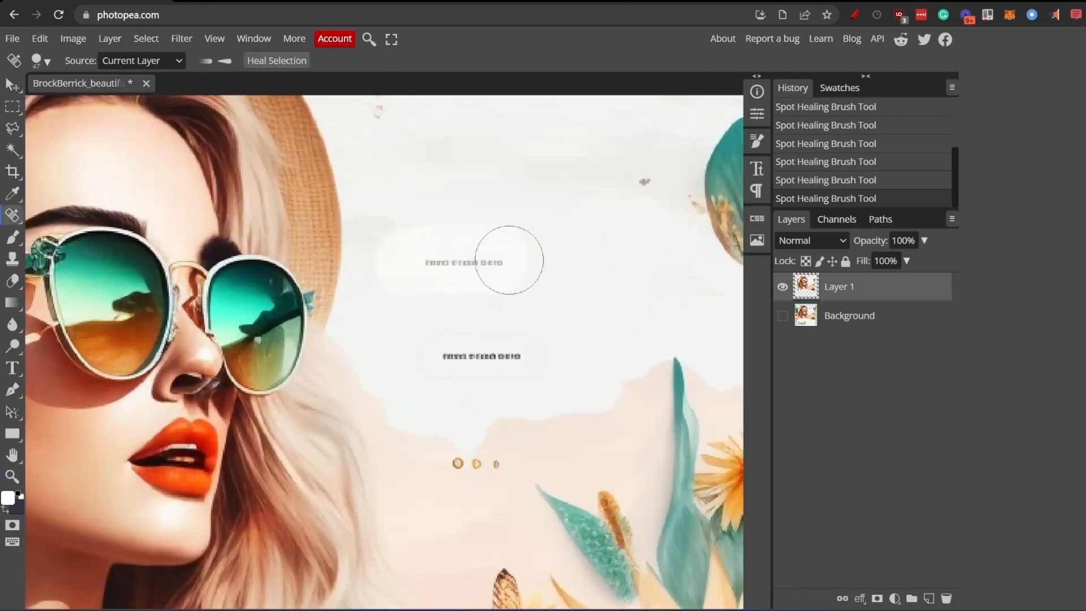
click(509, 260)
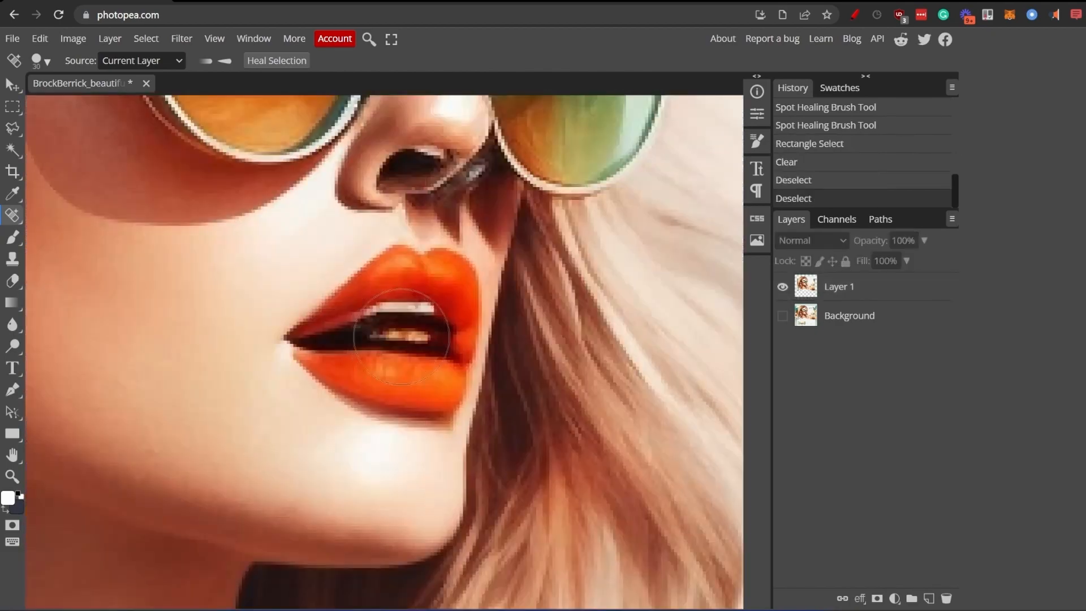
click(398, 338)
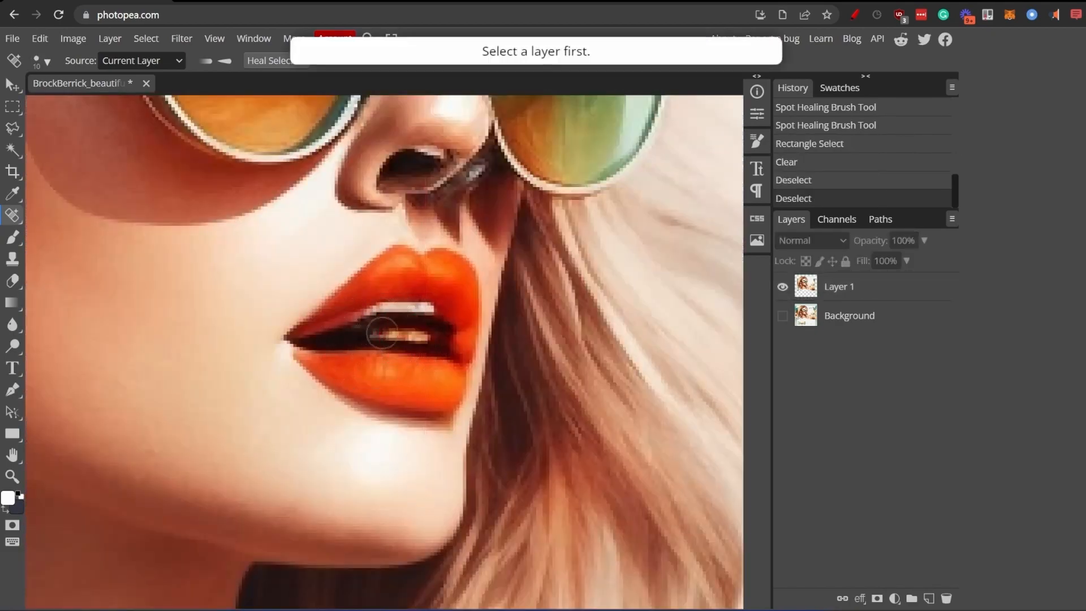
click(388, 332)
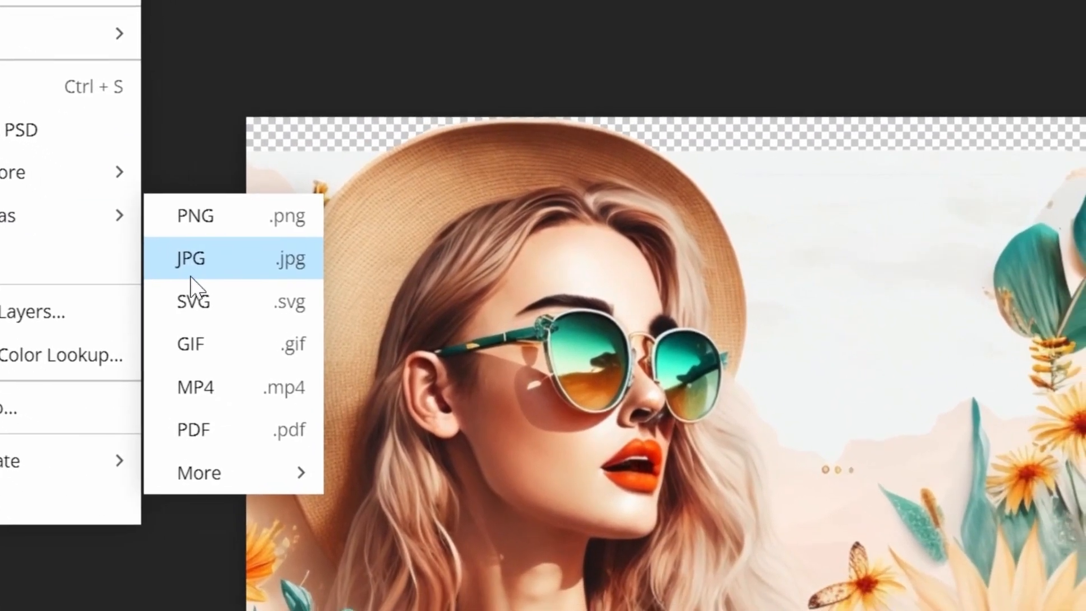
Export the cleaned hero as JPG via Save for web at 1024 × 777 pixels.
click(194, 215)
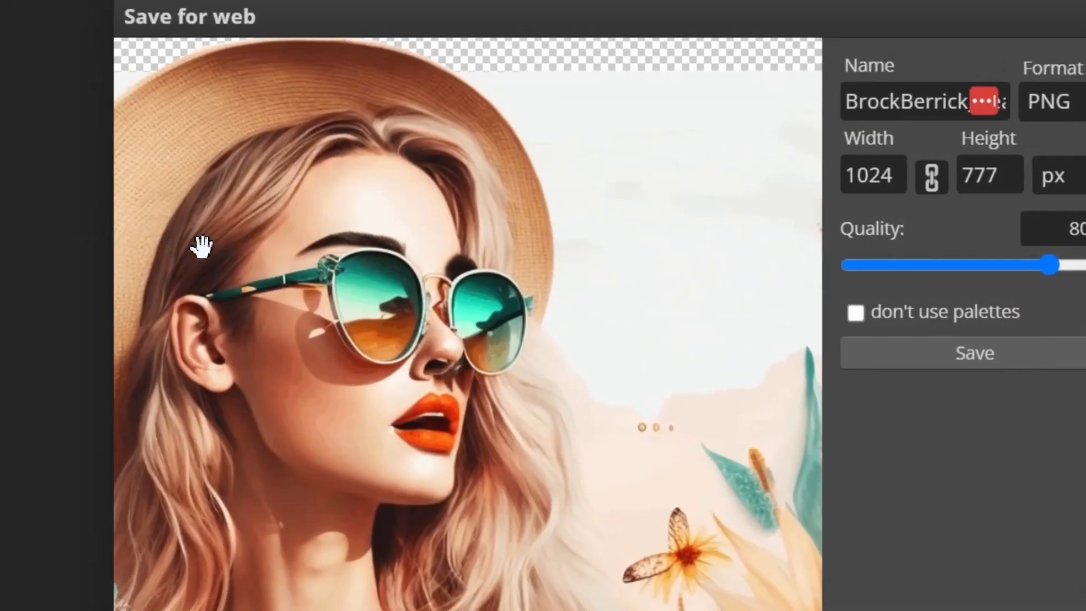
click(973, 353)
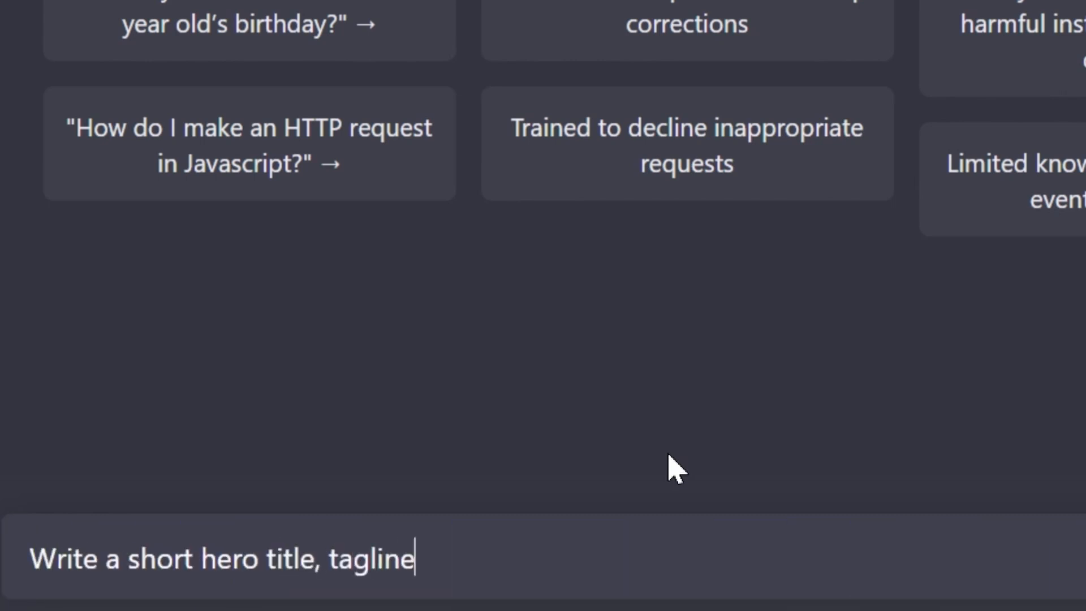
Ask ChatGPT for a hero title, tagline and CTA button text for a sunglasses website.
text(and)
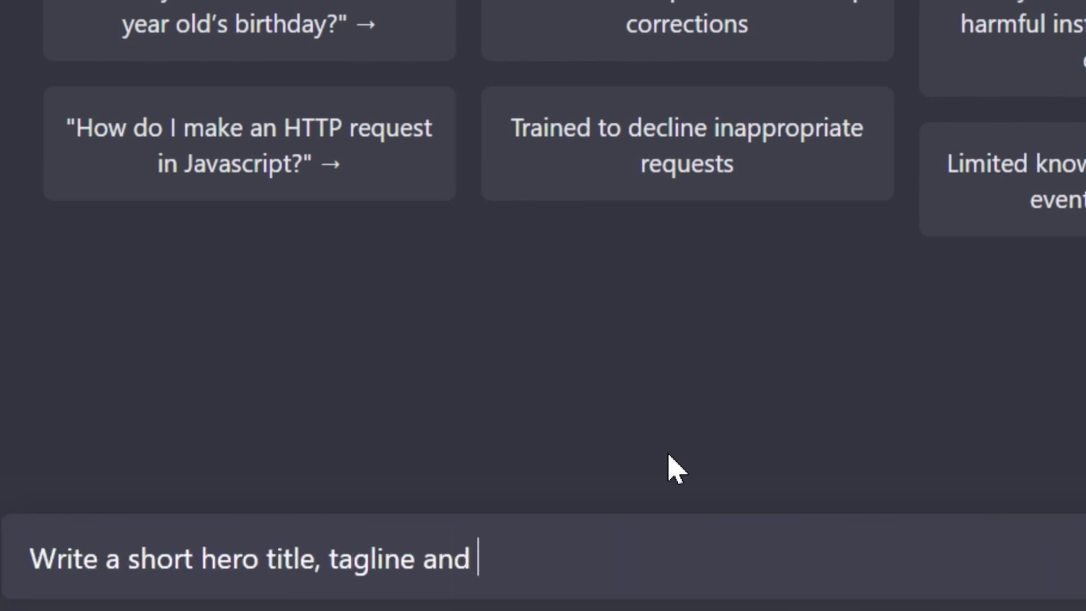
text(CTA button for a websit)
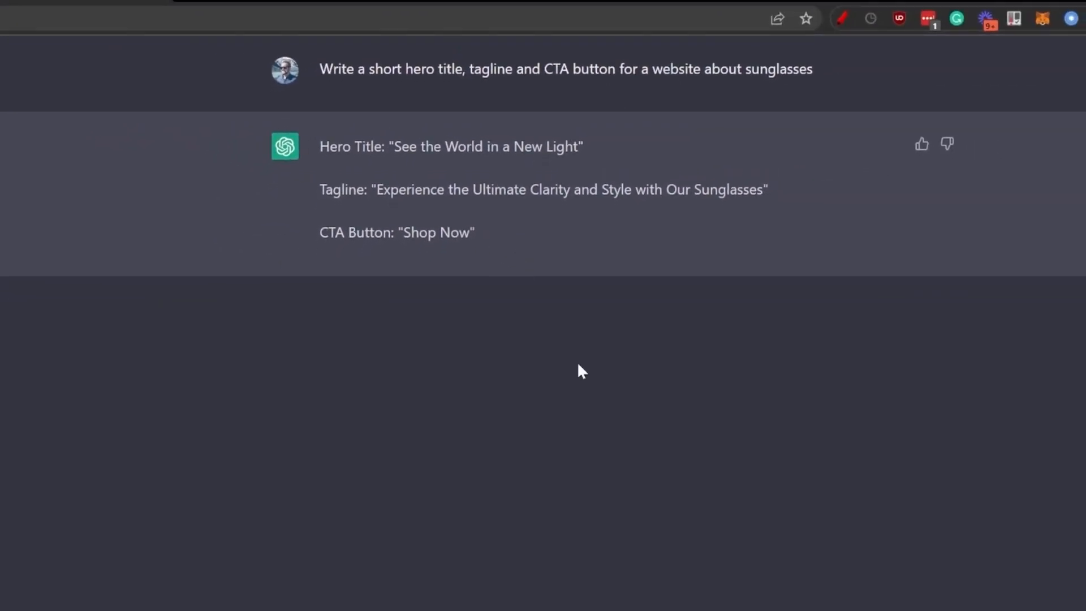
mouse_move(226, 229)
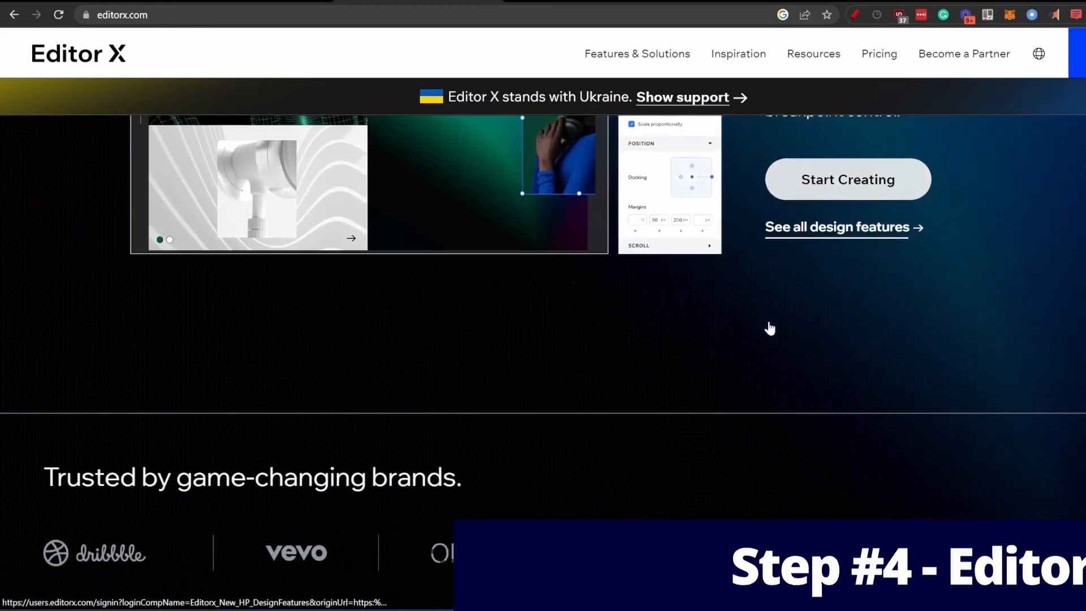
Finish the Editor X setup questions and start a new site from a starting layout.
scroll(down, 3)
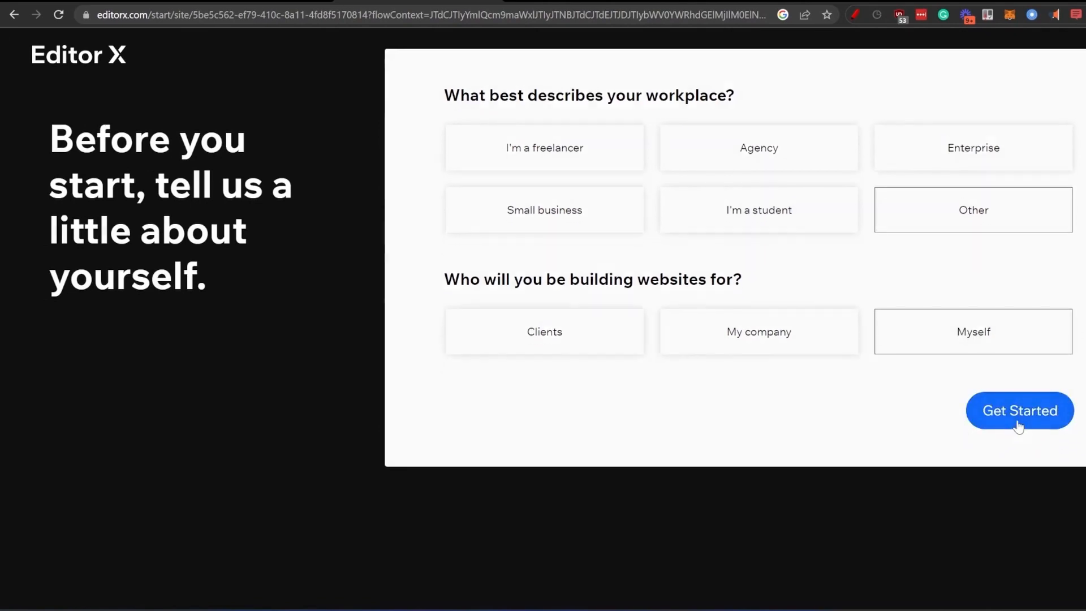
click(1019, 409)
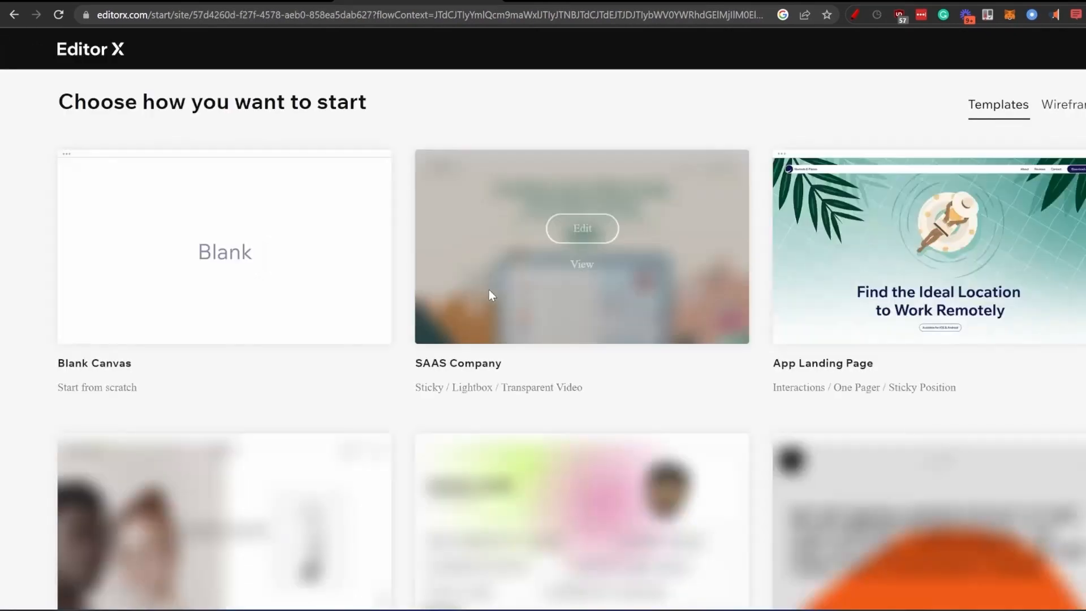
click(581, 228)
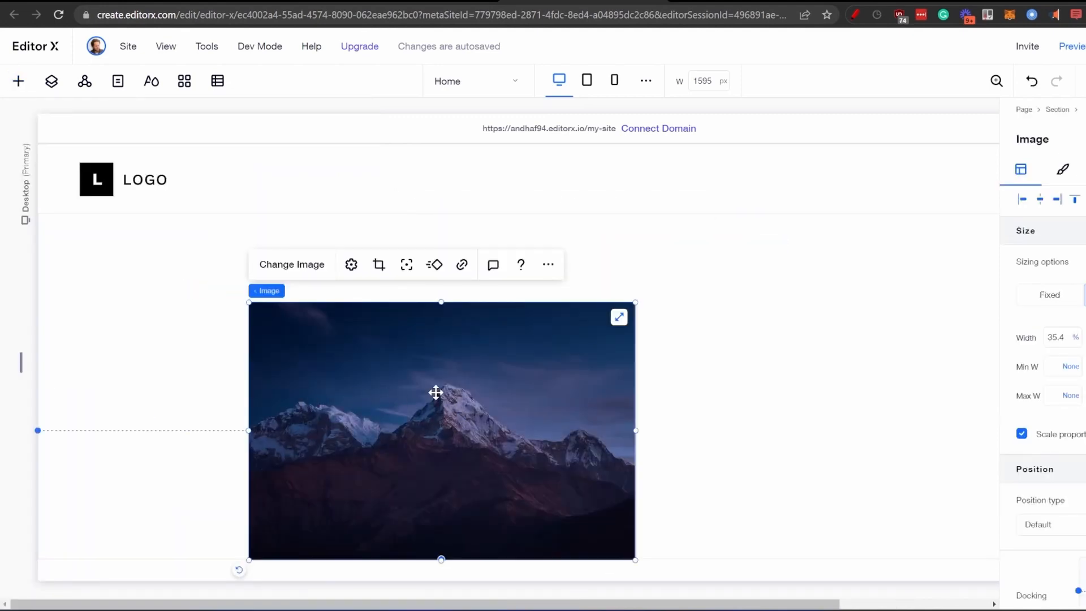
Swap the placeholder mountain picture for the uploaded sunglasses woman illustration.
click(292, 265)
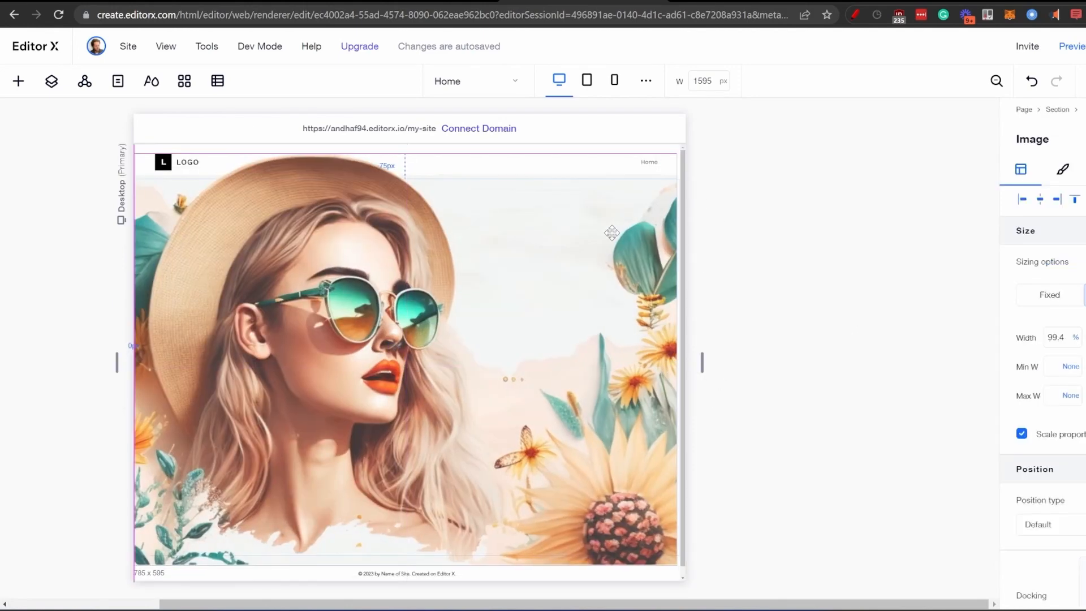
click(18, 81)
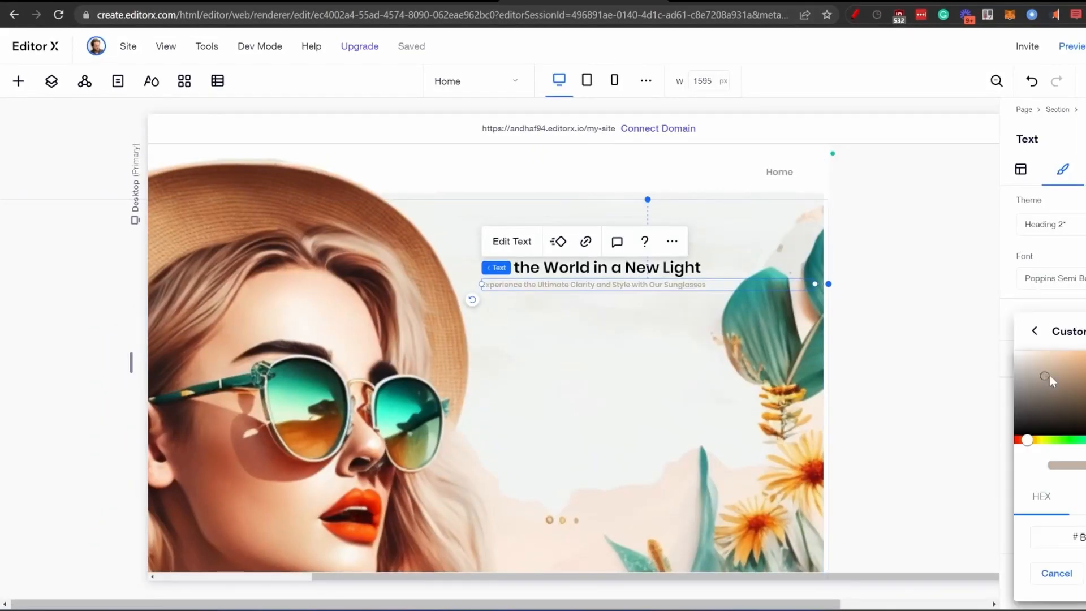
Give the tagline a muted tan colour in Design > Color.
drag(1045, 378, 1066, 369)
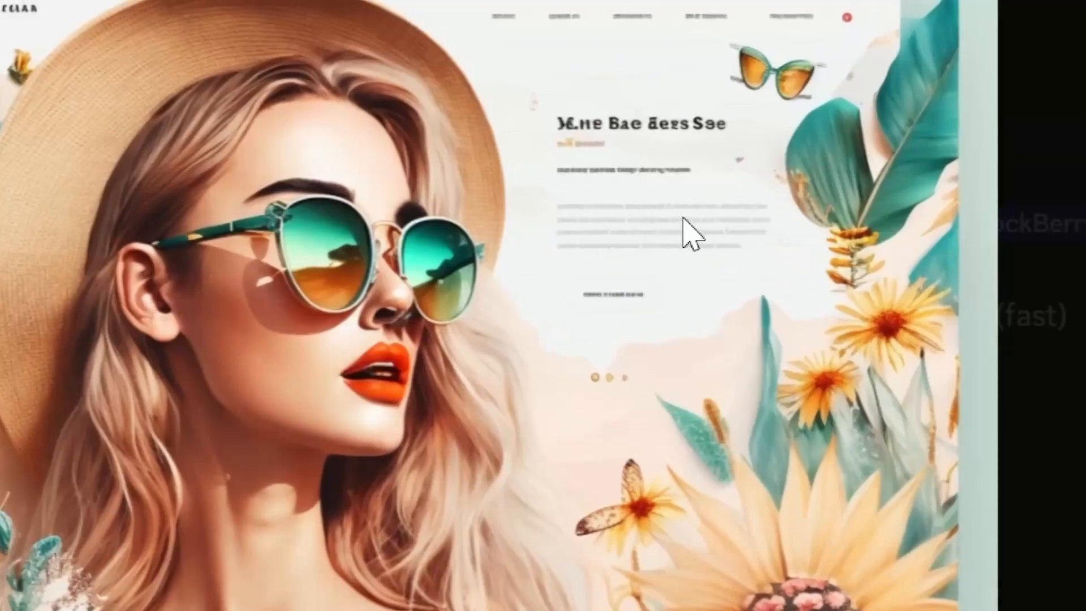
scroll(down, 3)
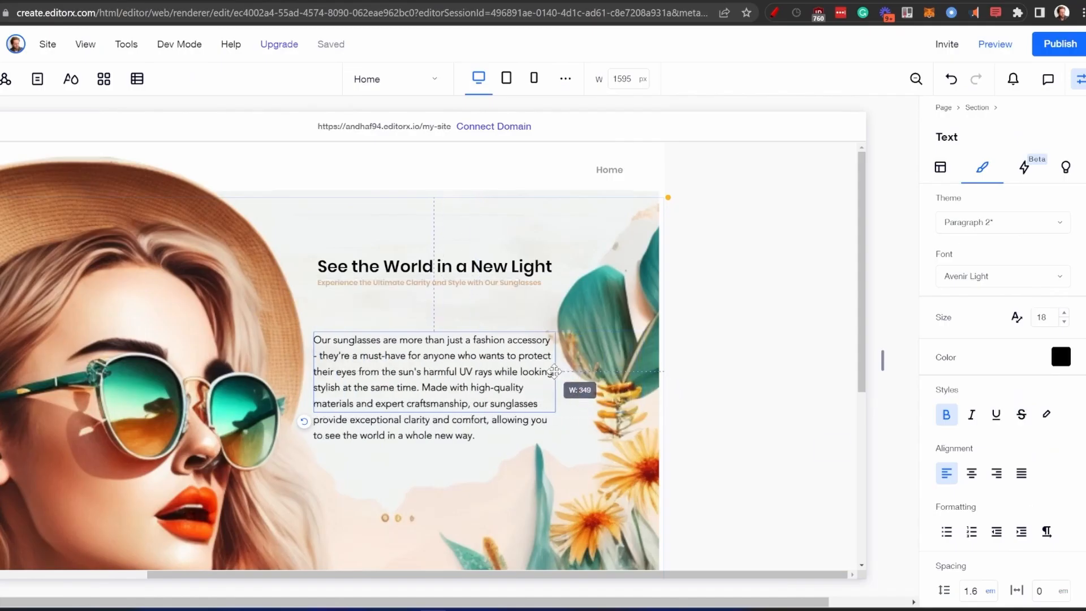
Lower the paragraph's font size so the marketing text reads as small print.
click(1066, 323)
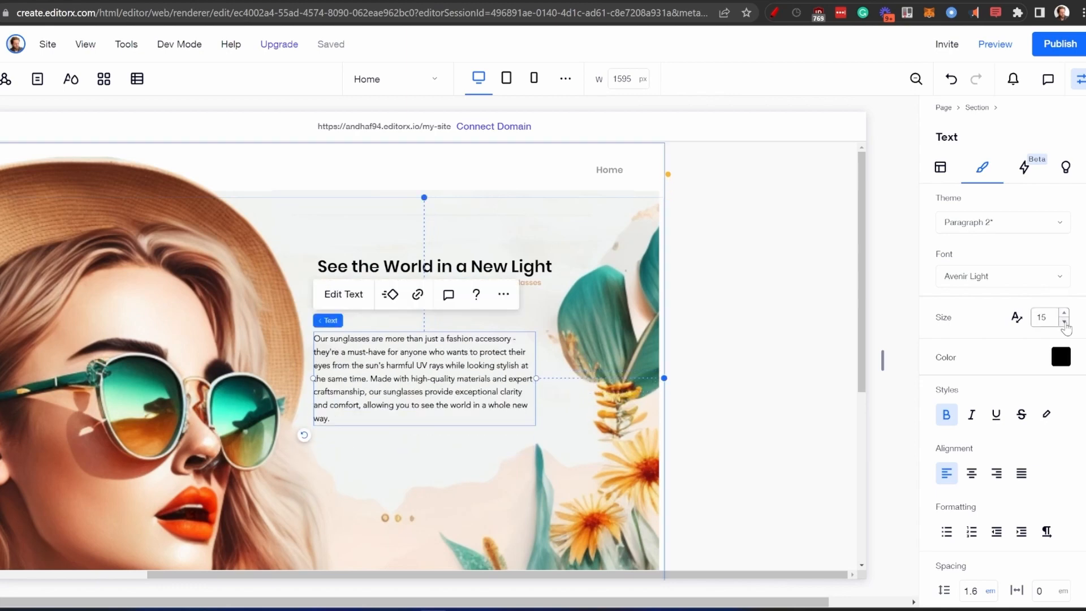
click(1065, 323)
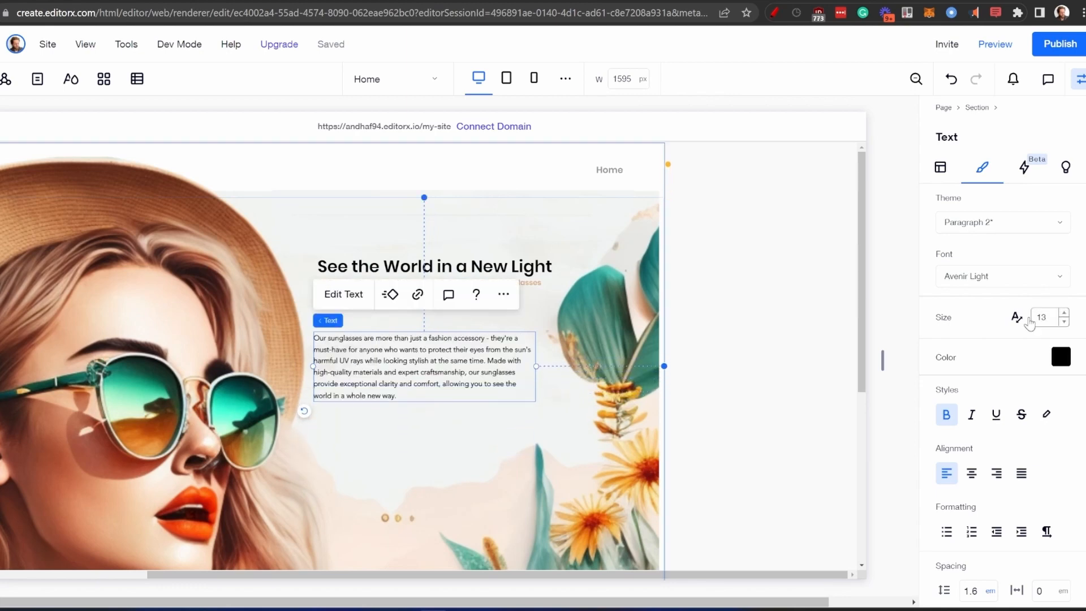
click(1060, 356)
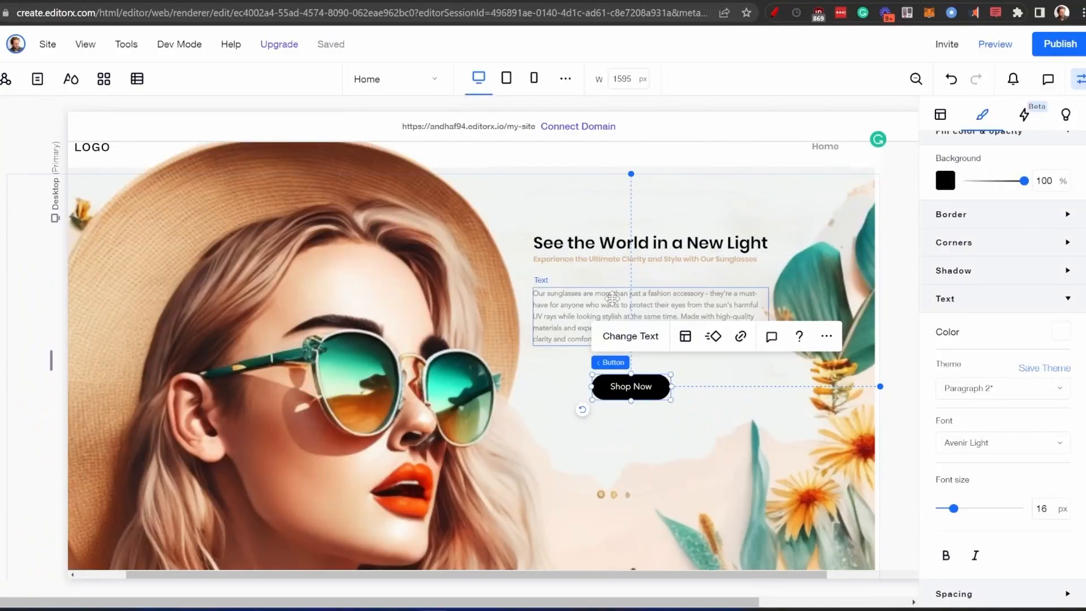
Make the Shop Now button white with a thin 1px dark outline.
click(943, 180)
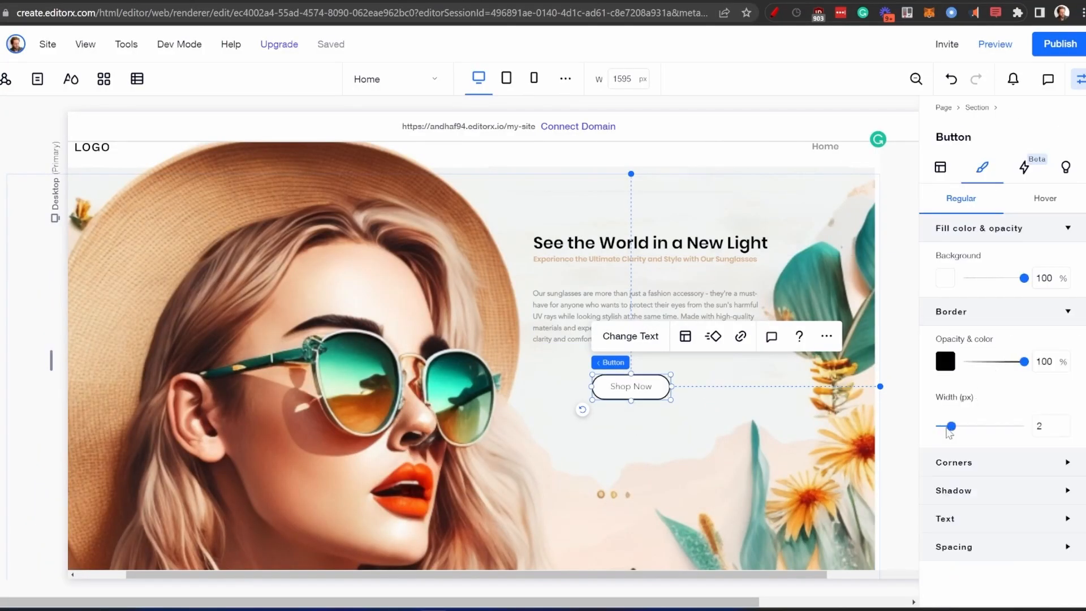
drag(950, 426, 943, 427)
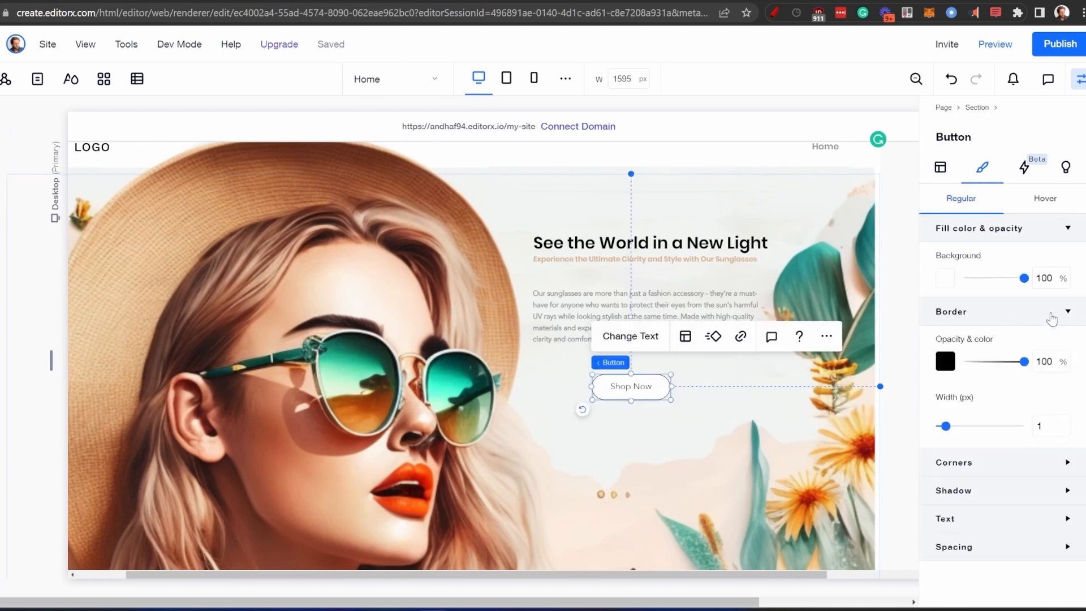
drag(1023, 361, 1017, 361)
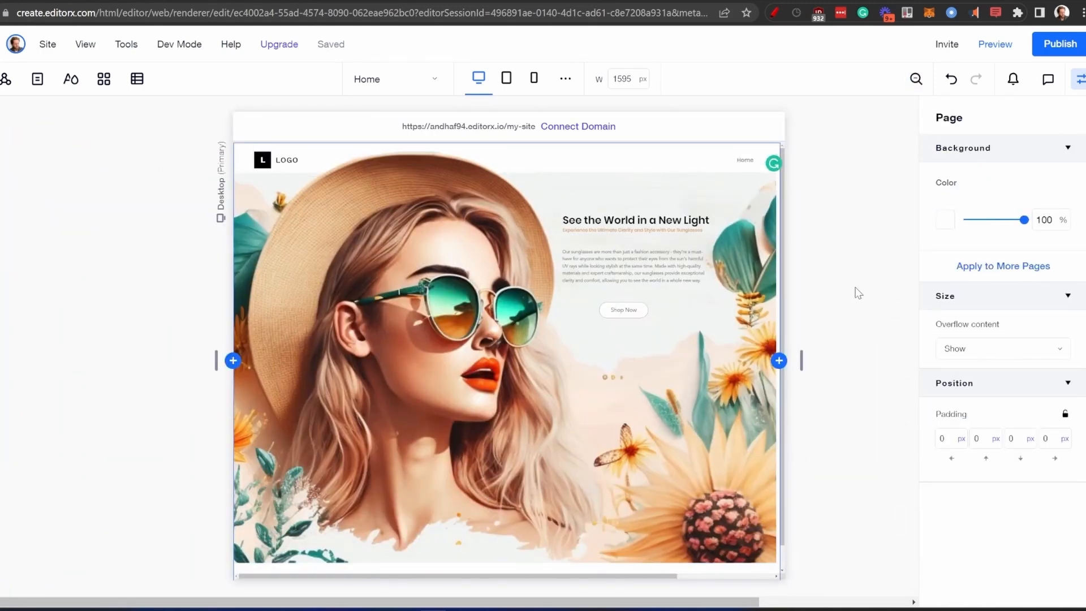
Add a new grid-layout section below the hero illustration.
scroll(down, 3)
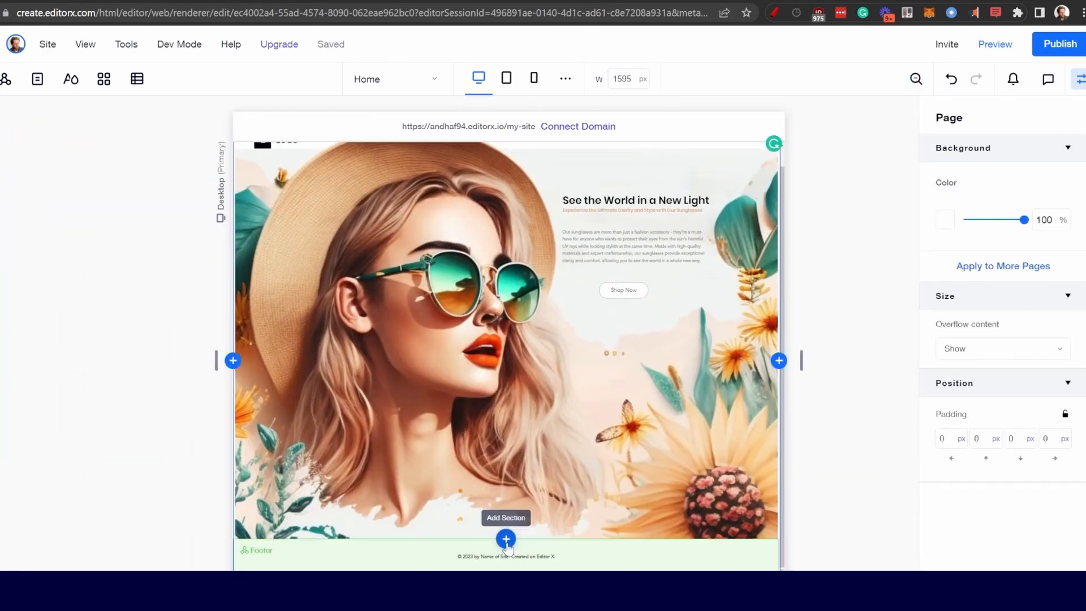
click(505, 539)
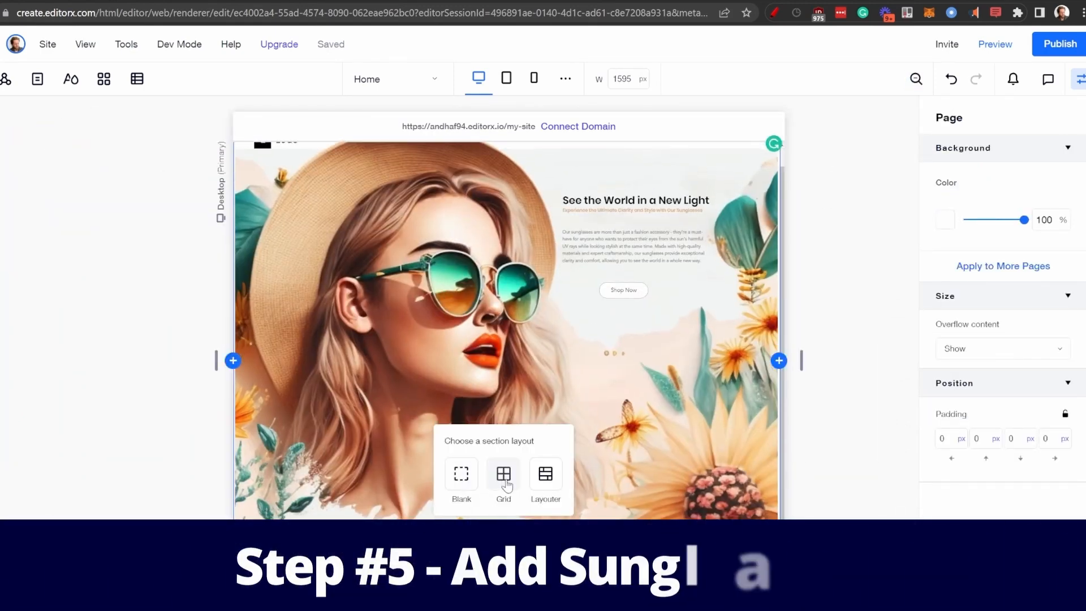
click(502, 476)
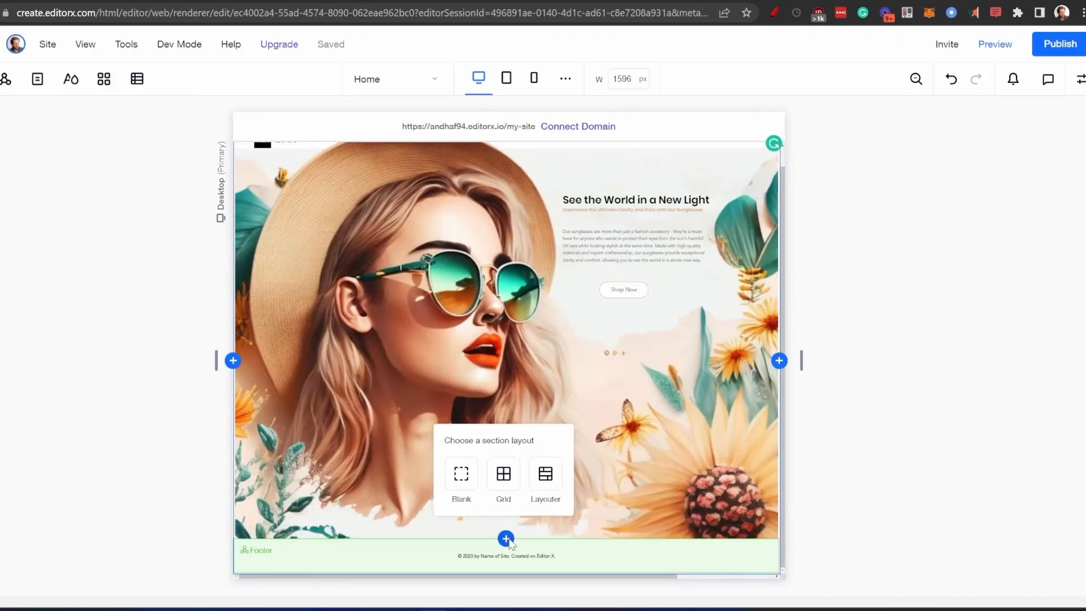
click(460, 478)
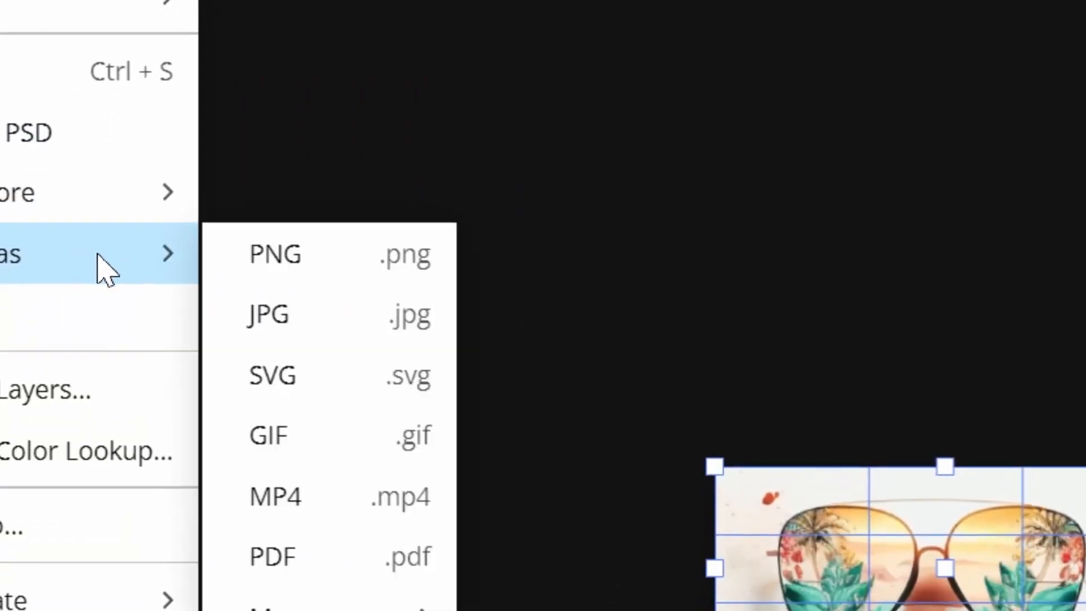
Export the sunglasses image from Photopea as a 100% quality PNG.
click(274, 254)
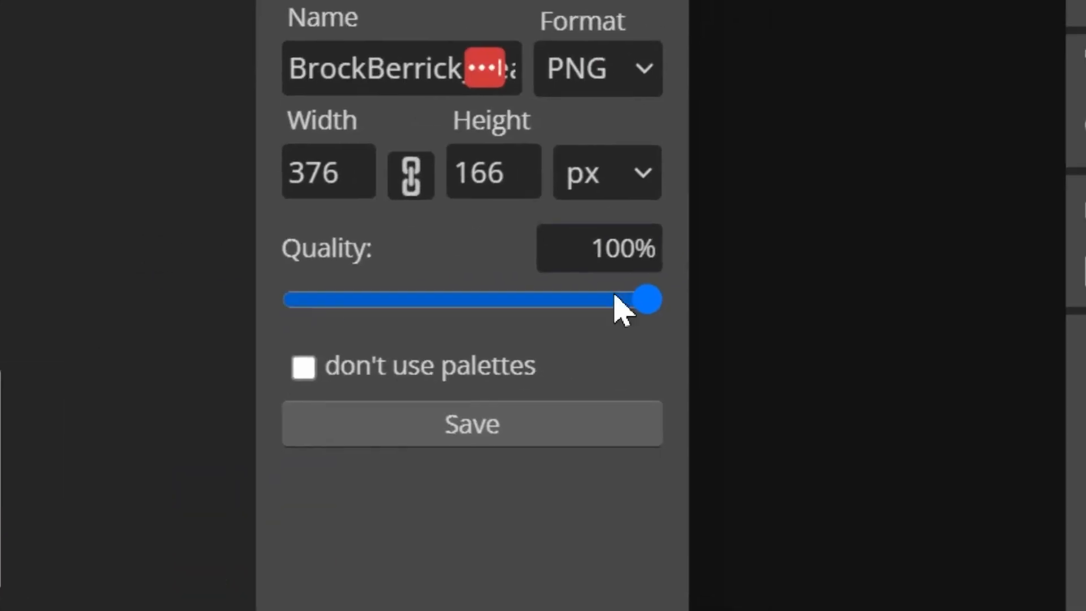
Save the PNG and swap it in for the section's placeholder image.
click(472, 423)
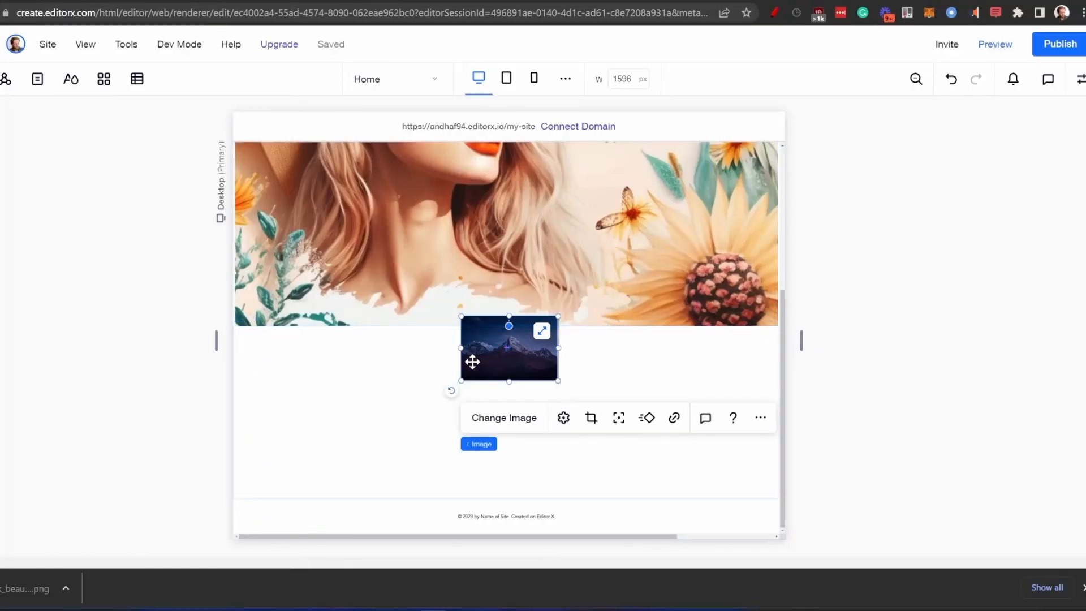
click(503, 418)
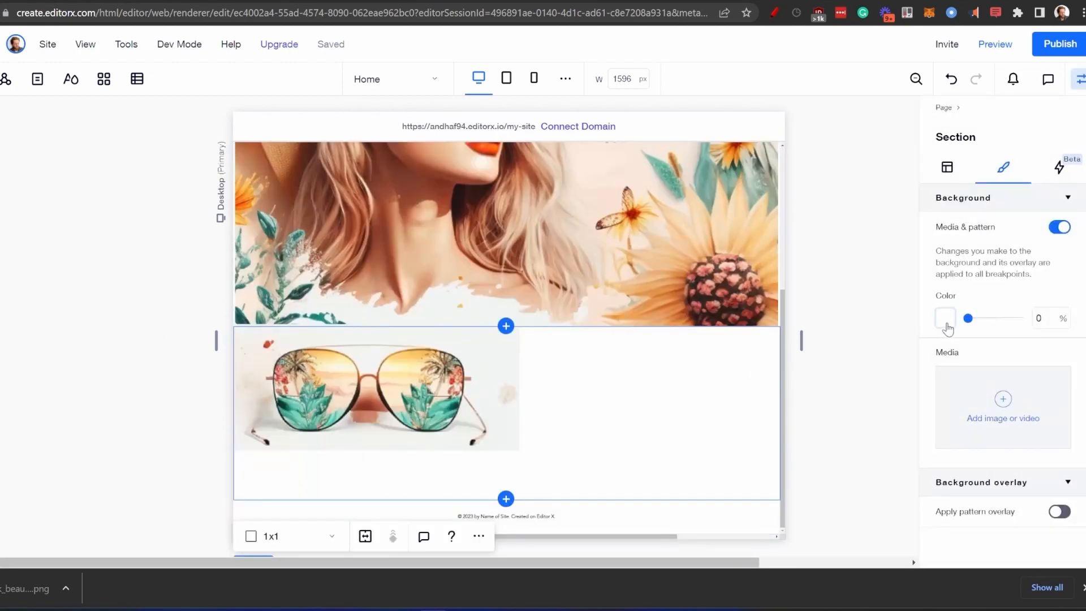
Sample the picture's light grey #F1F4F2 with the eyedropper for the section background.
click(943, 318)
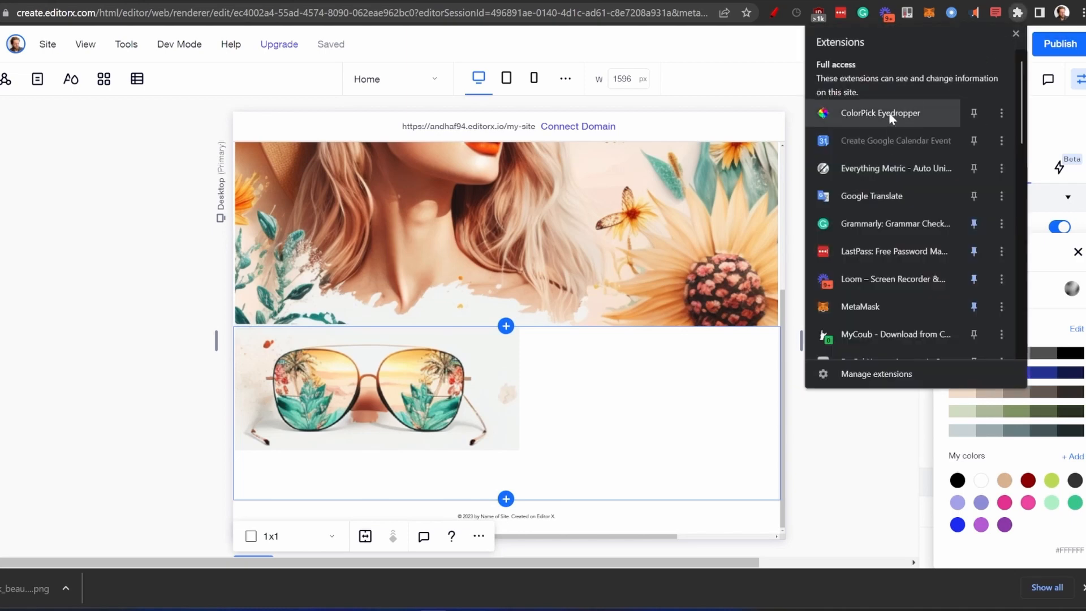
click(880, 113)
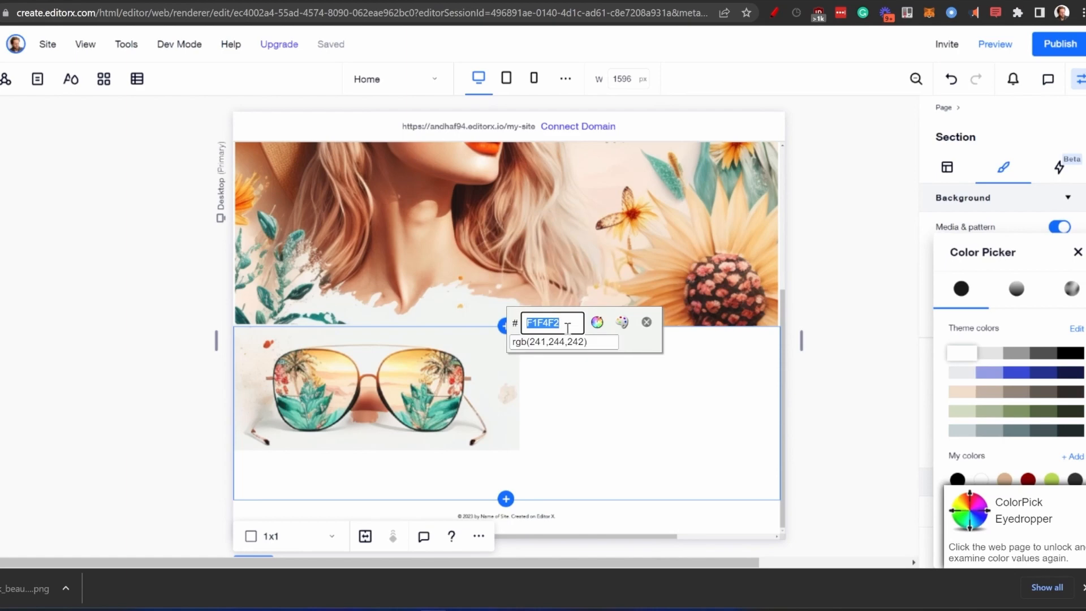
click(562, 342)
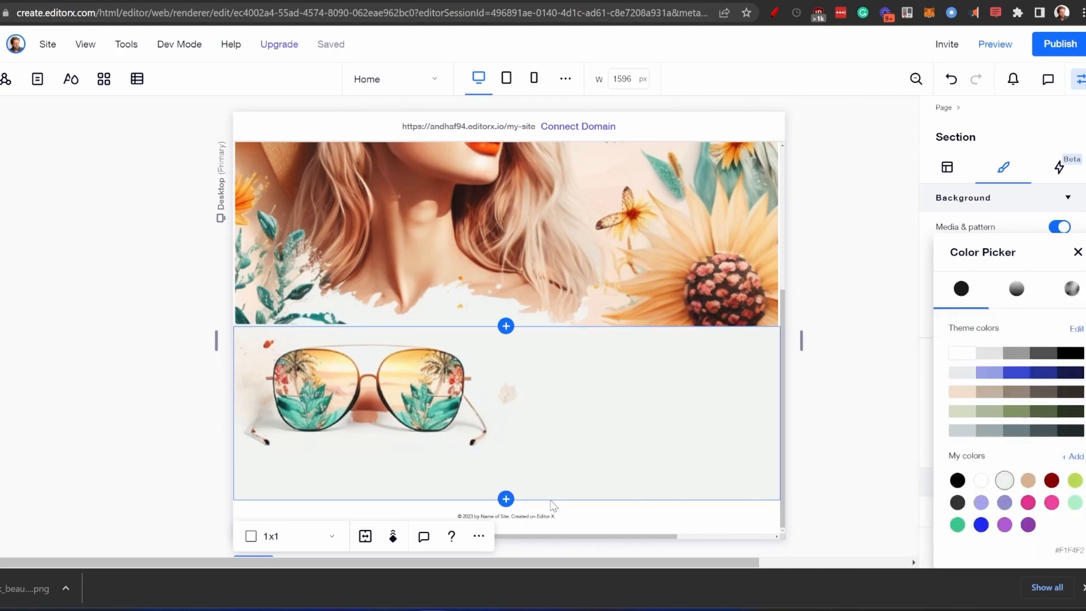
mouse_move(1078, 258)
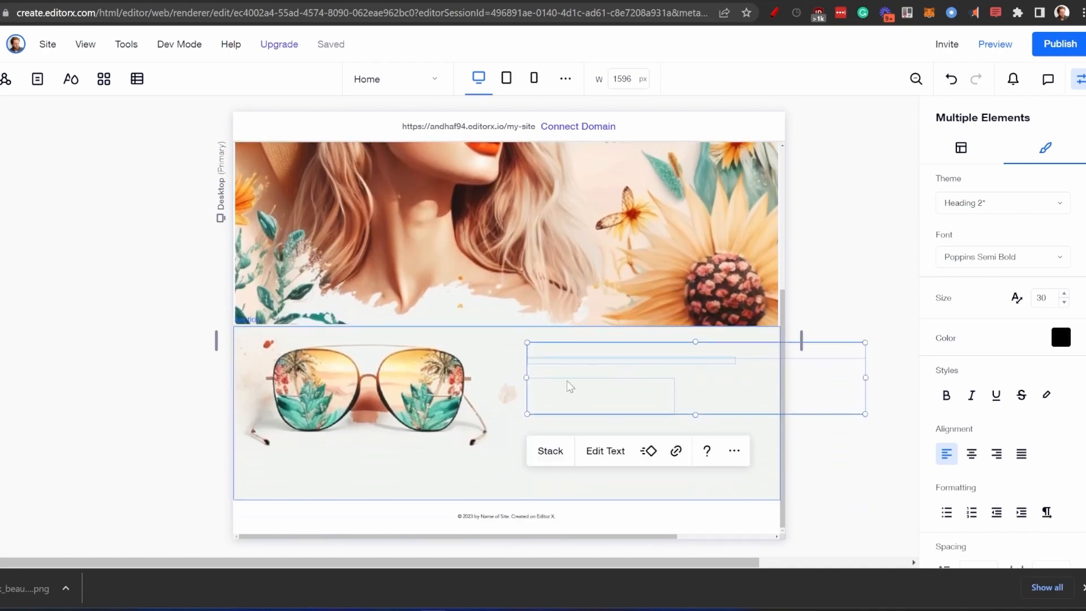
Position the copied heading, tagline and paragraph right of the sunglasses picture.
click(7, 78)
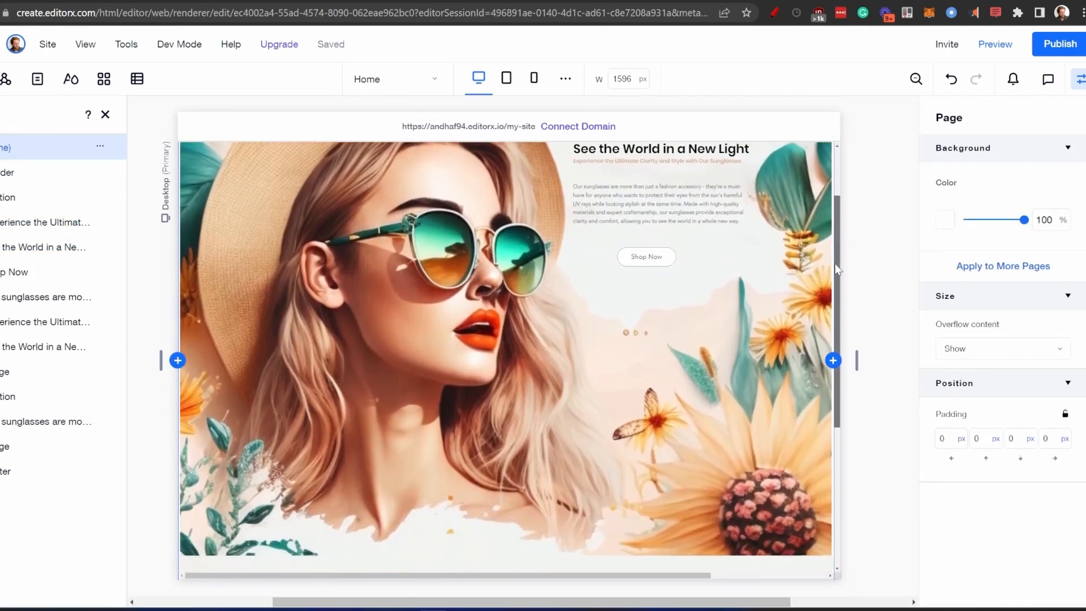
scroll(down, 3)
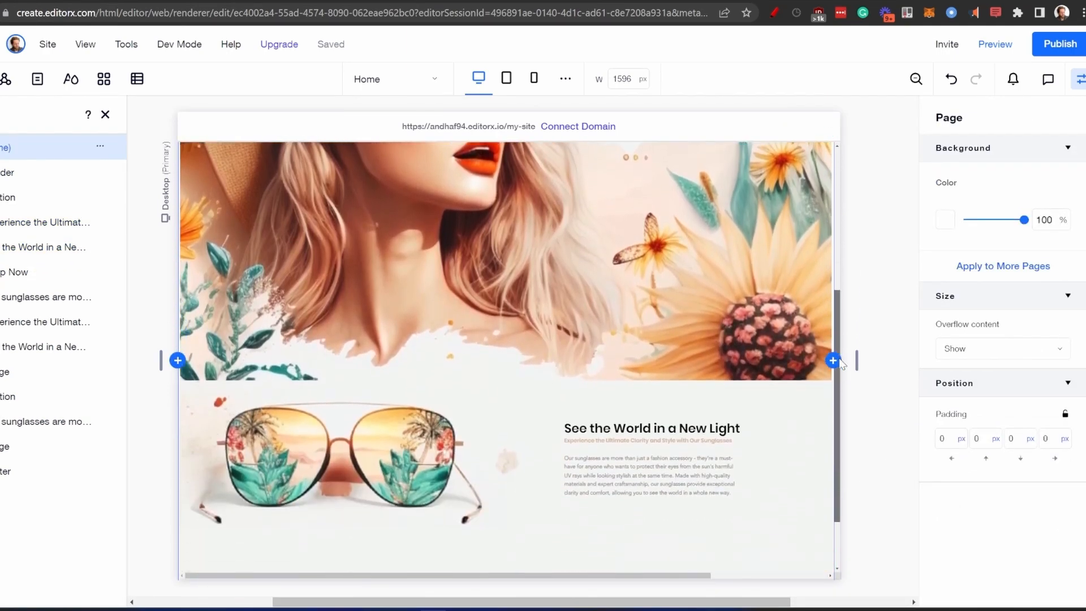
scroll(down, 3)
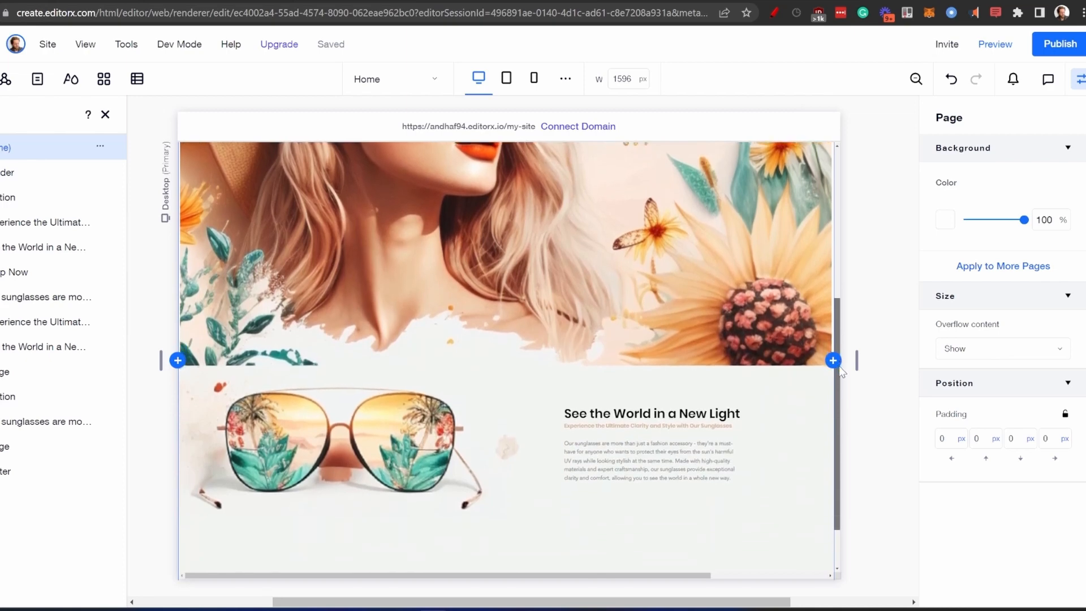